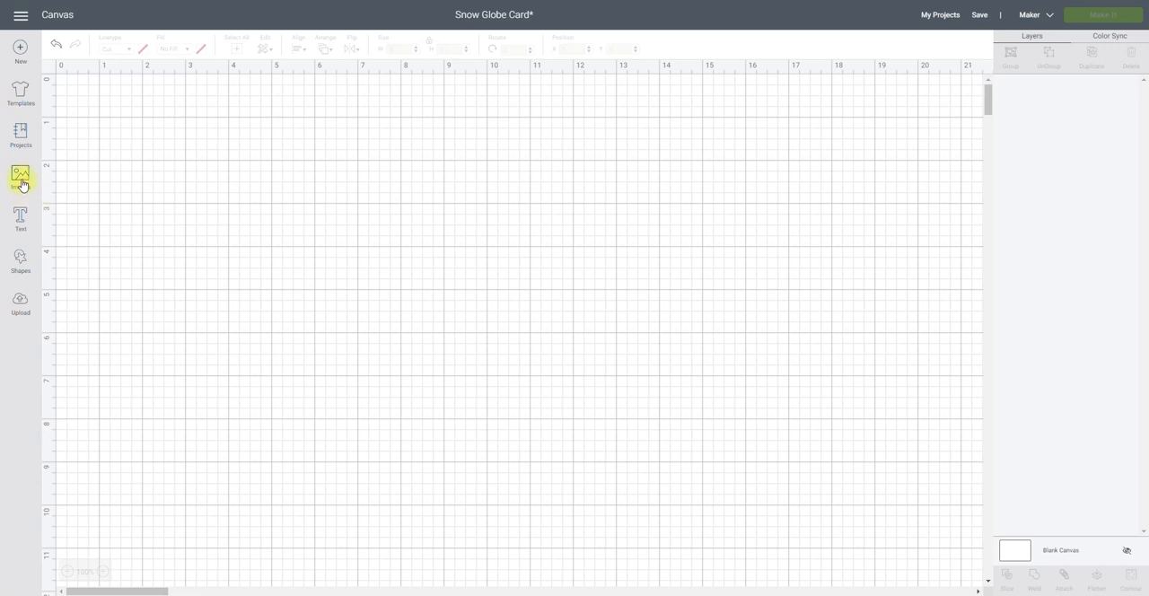
Filter the image library to Image Sets and search for 'dimensional'
left_click(20, 177)
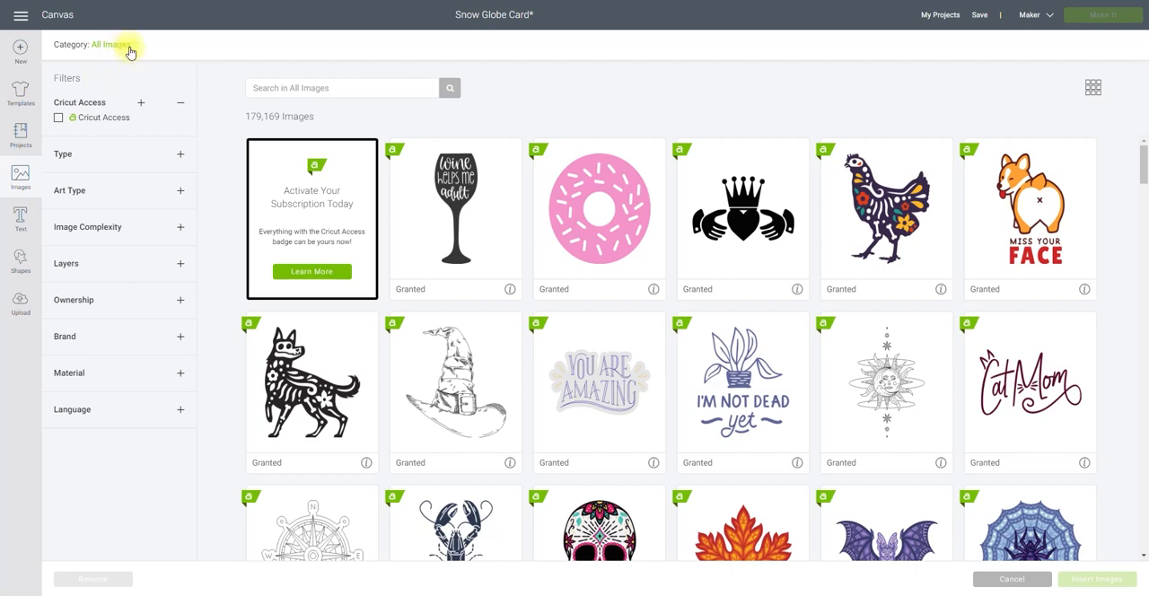
mouse_move(123, 47)
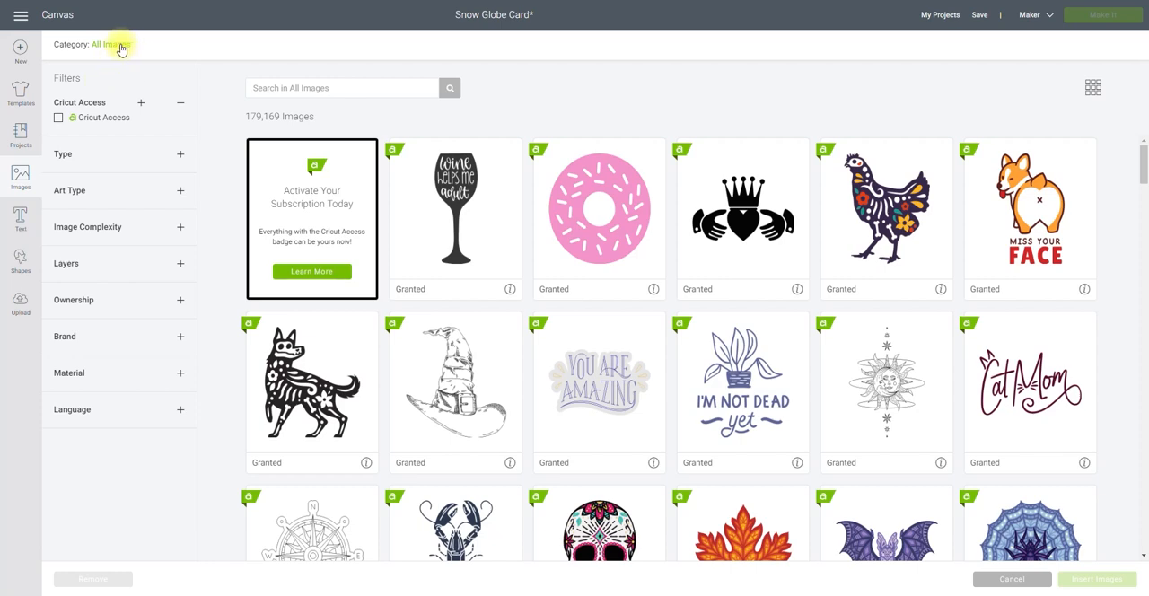
left_click(103, 44)
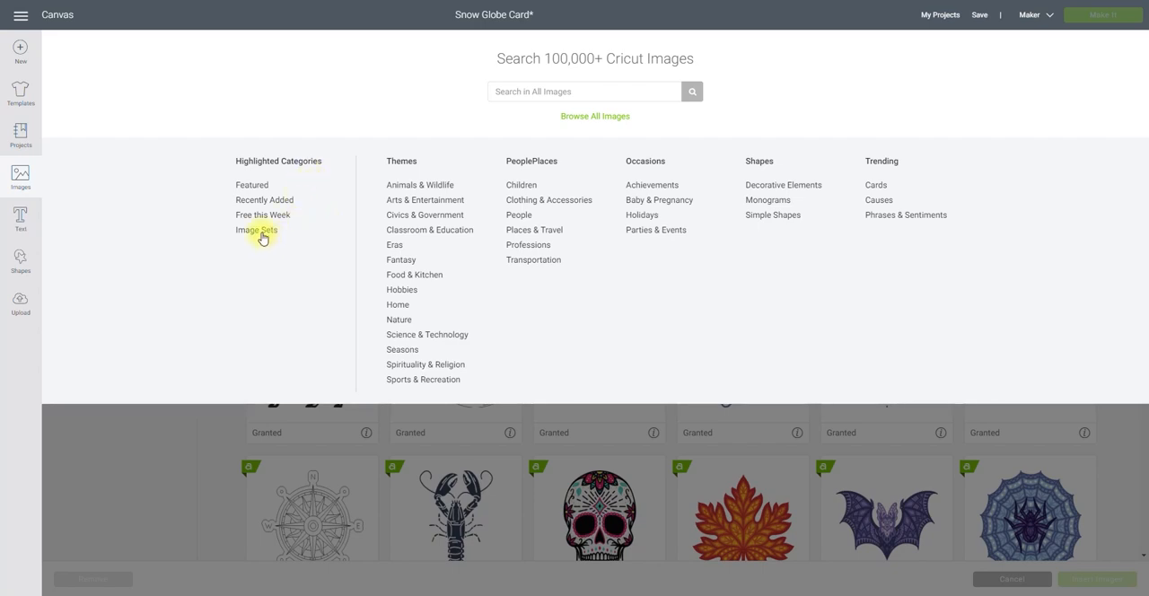
left_click(256, 230)
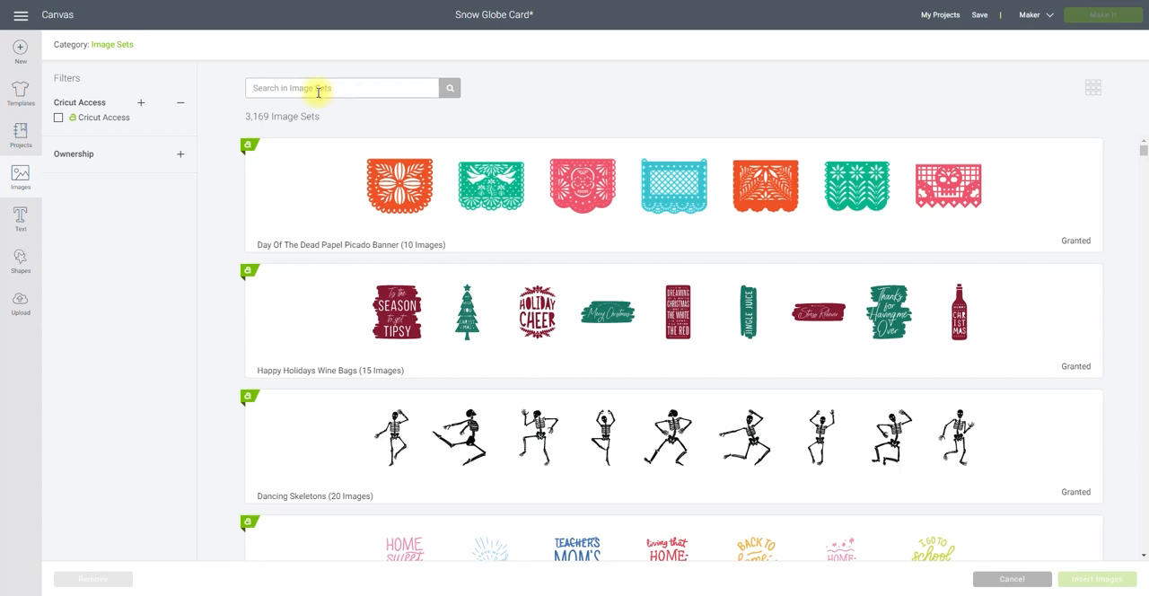
type("dimensional")
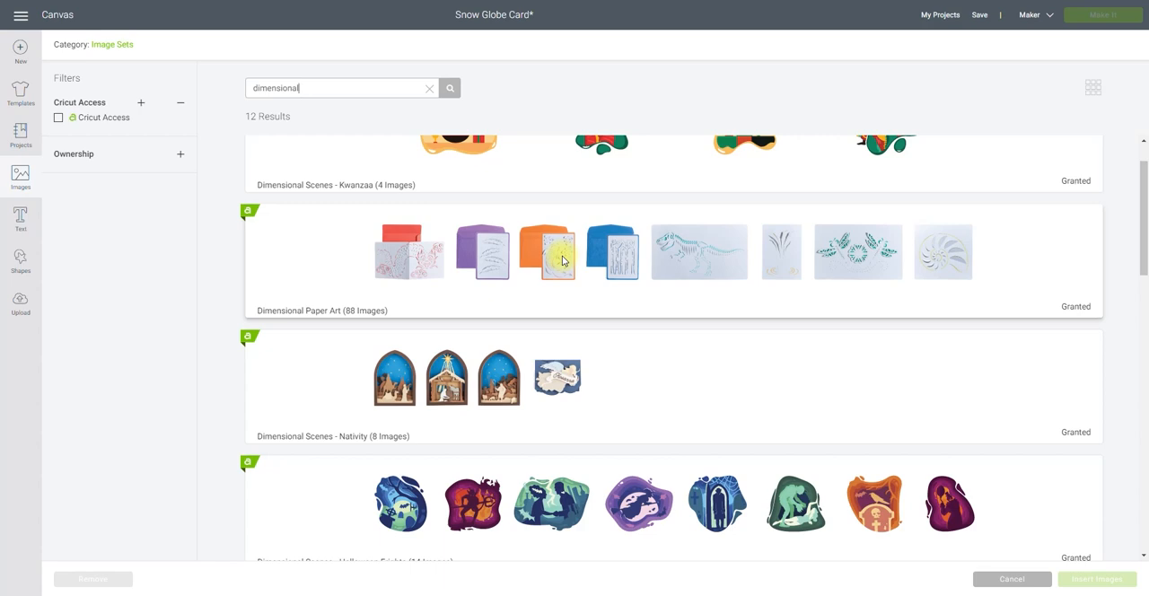
mouse_move(558, 379)
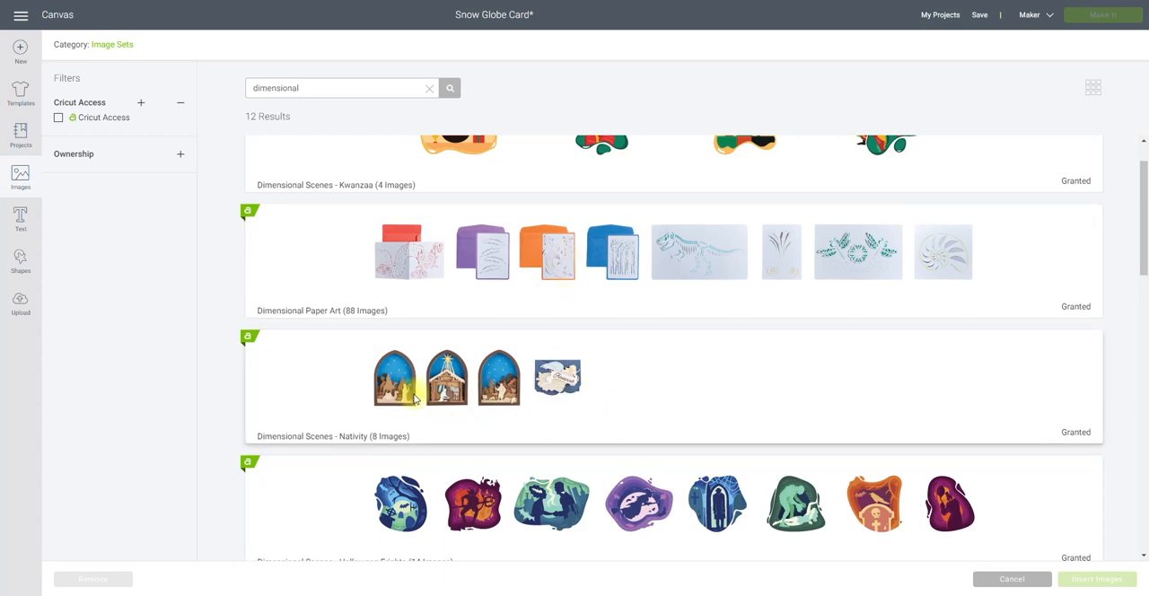
mouse_move(537, 414)
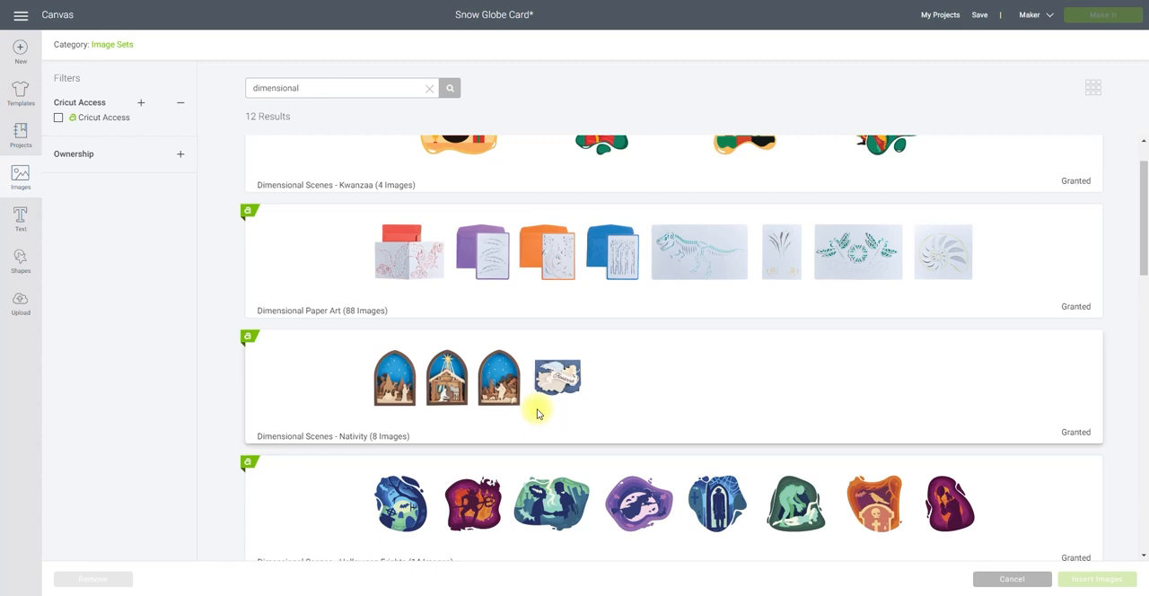
Scroll the dimensional results down to Dino Tales, Fairy Tales and Tea & Cakes
scroll("down", 3)
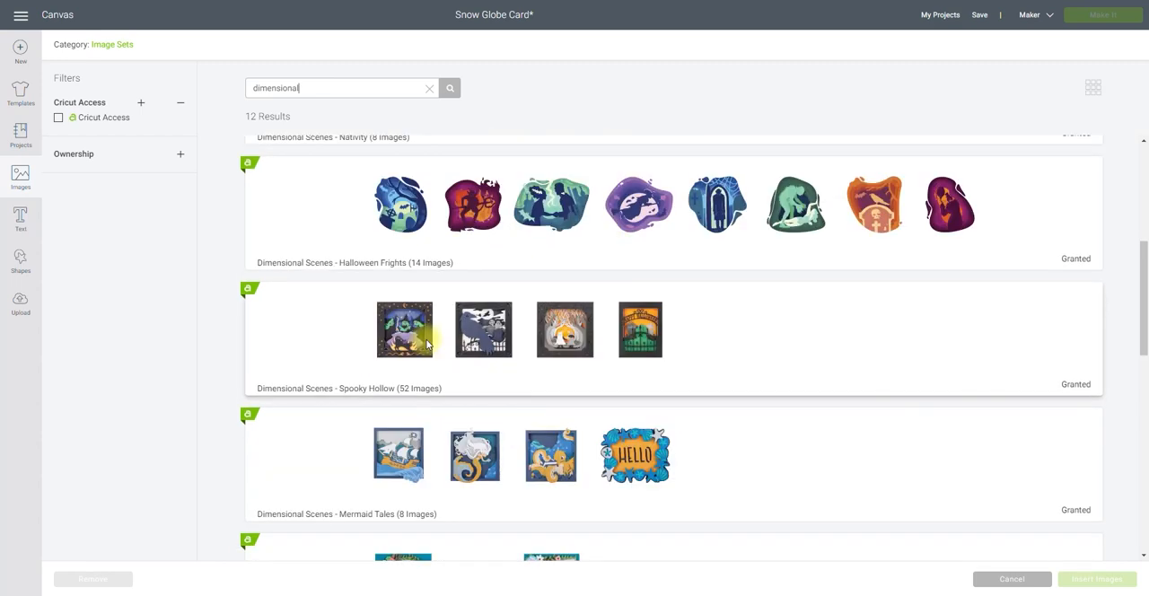
mouse_move(496, 341)
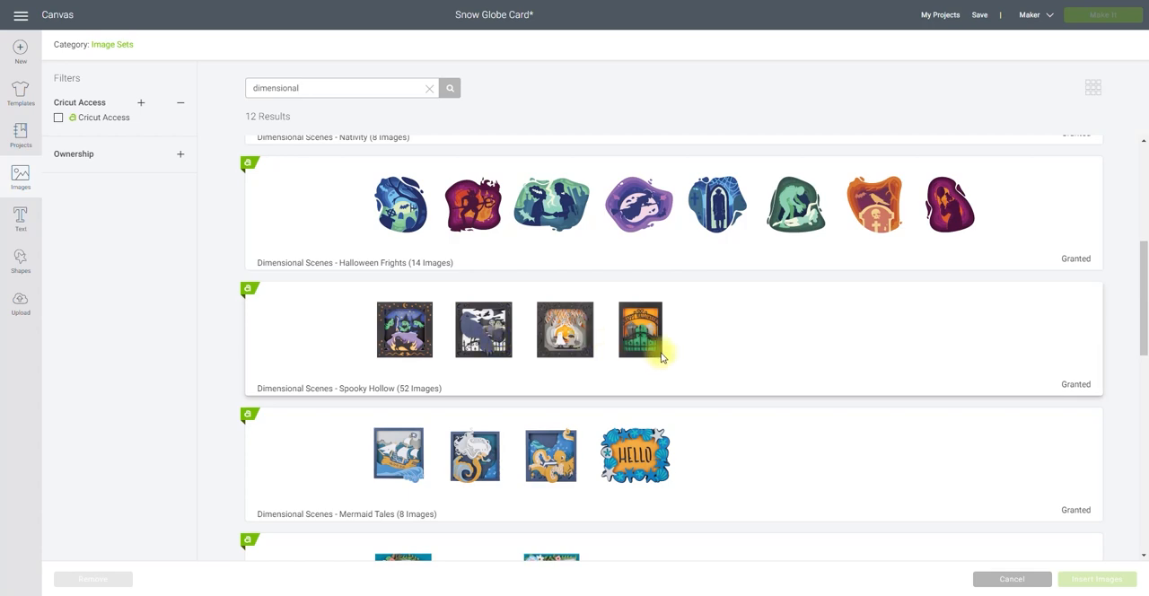
mouse_move(671, 348)
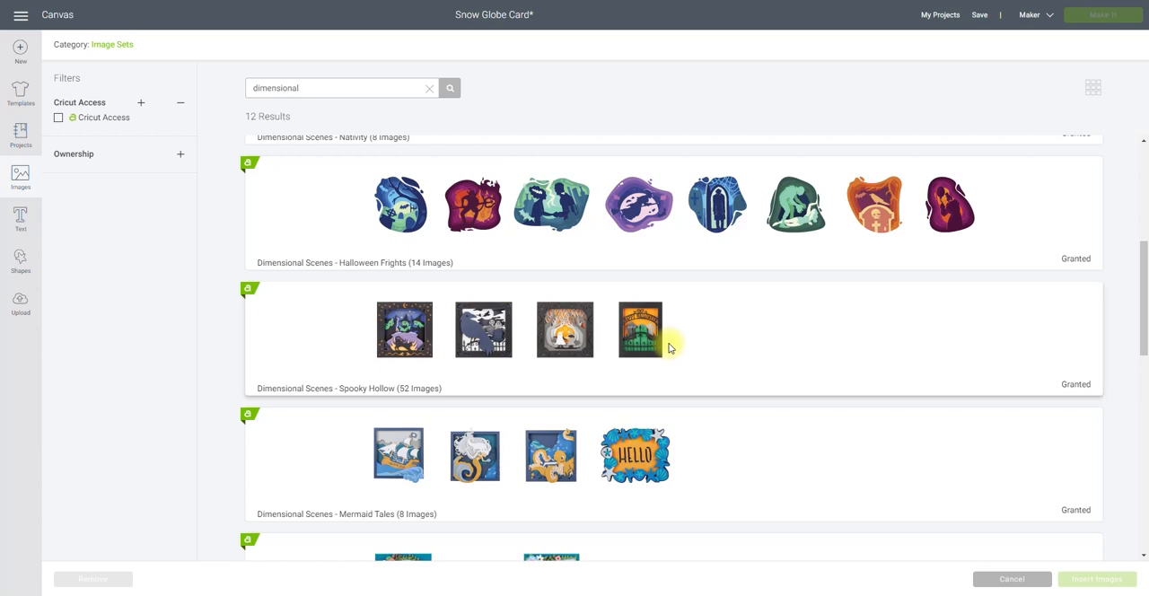
scroll("down", 3)
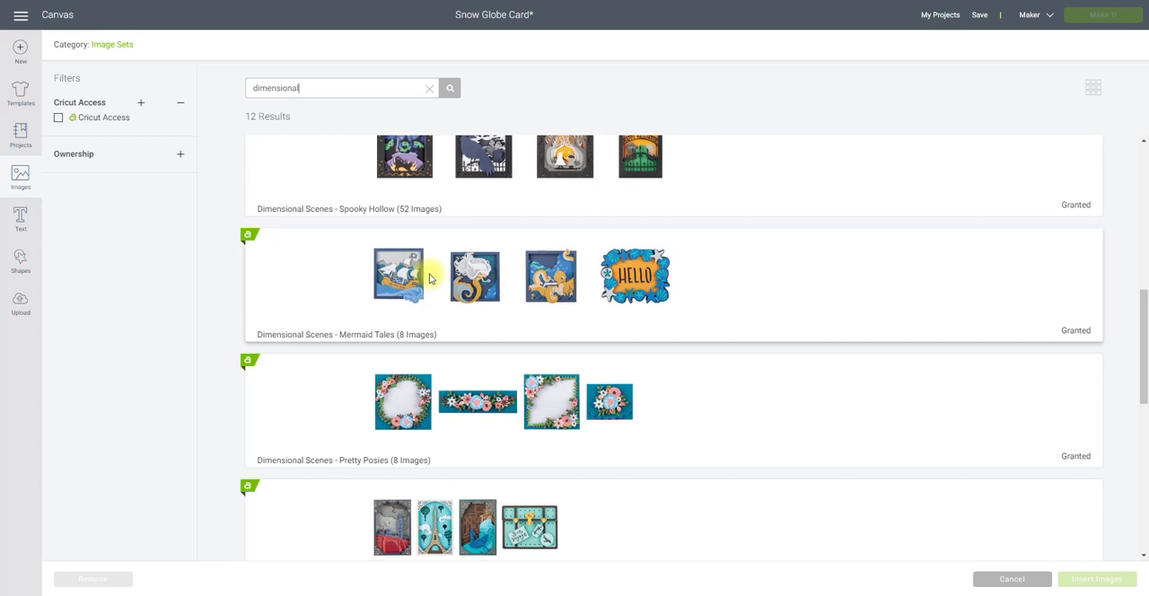
scroll("down", 3)
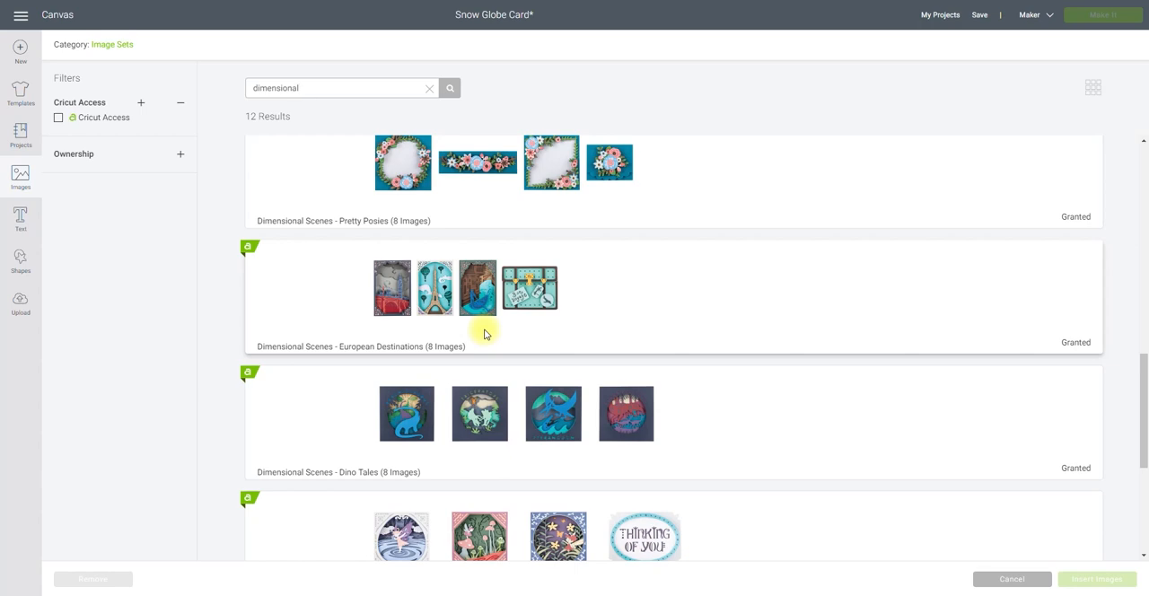
scroll("down", 3)
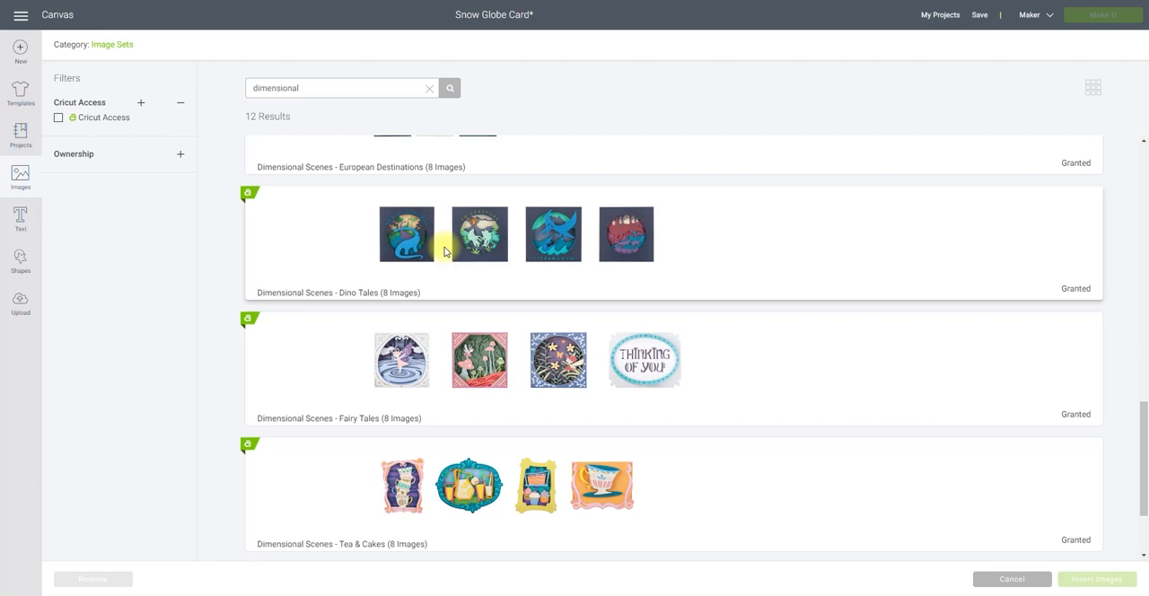
mouse_move(552, 239)
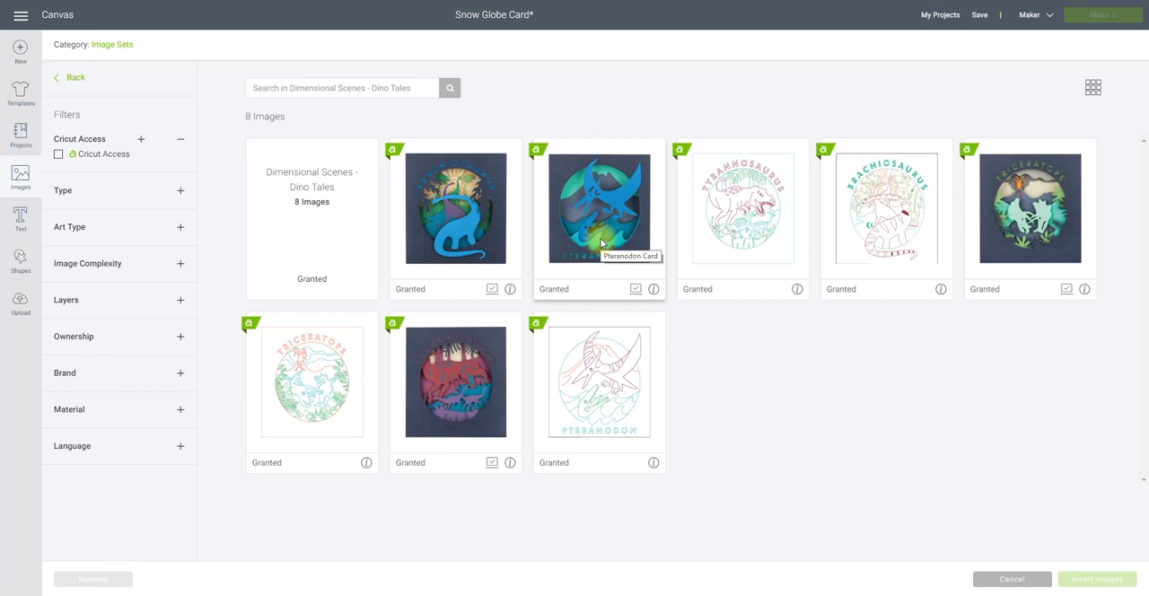
Select the Pteranodon Card and scroll the results to Under The Big Top
left_click(598, 208)
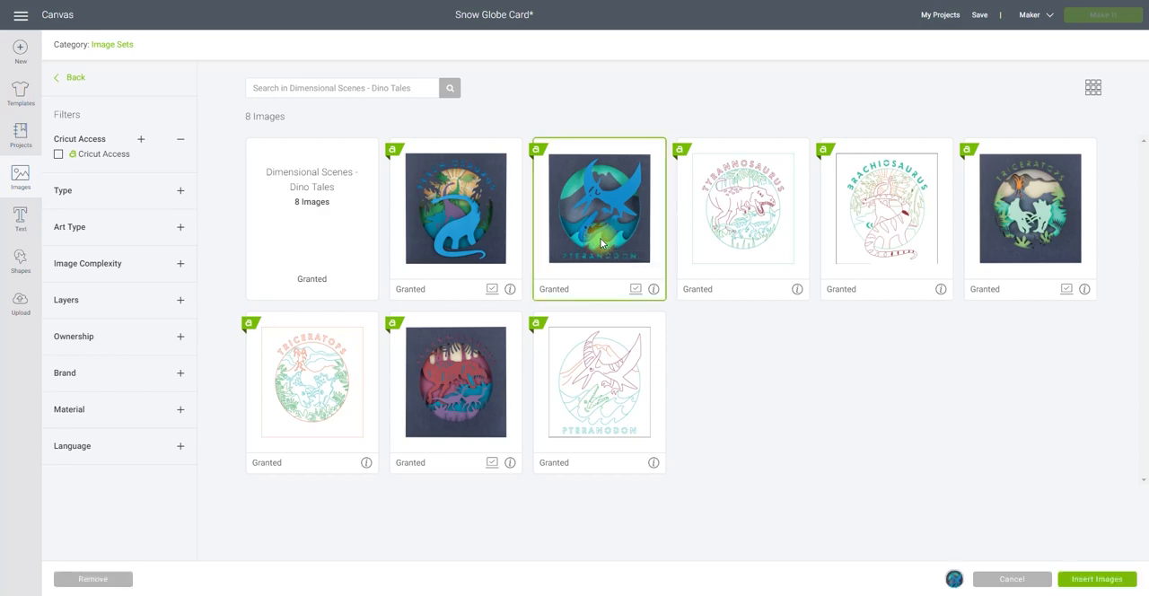
mouse_move(589, 206)
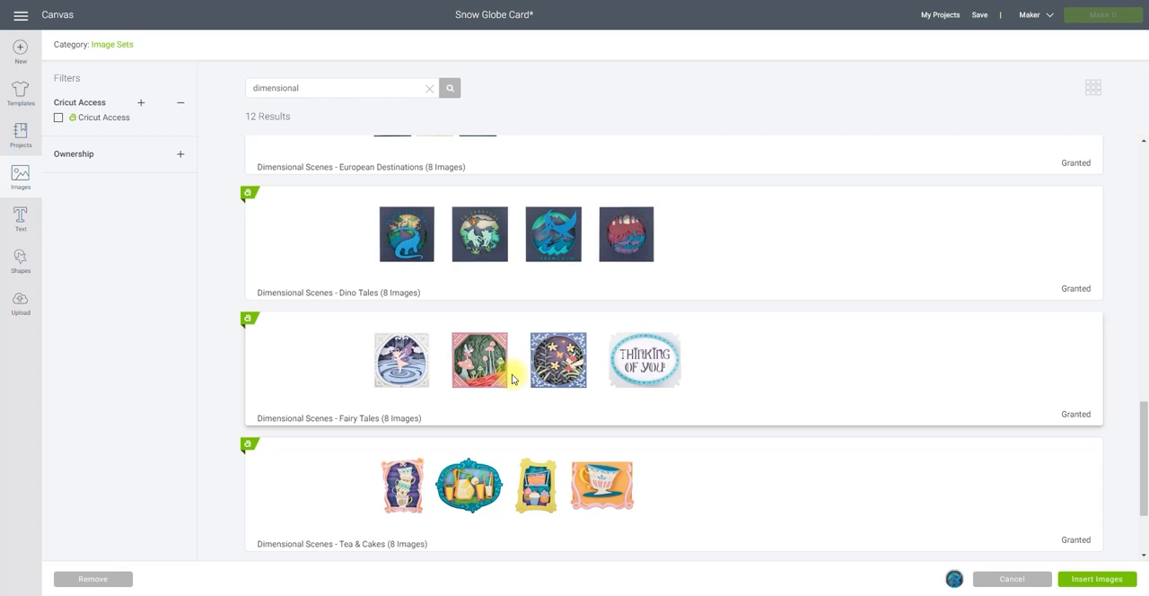
scroll("down", 3)
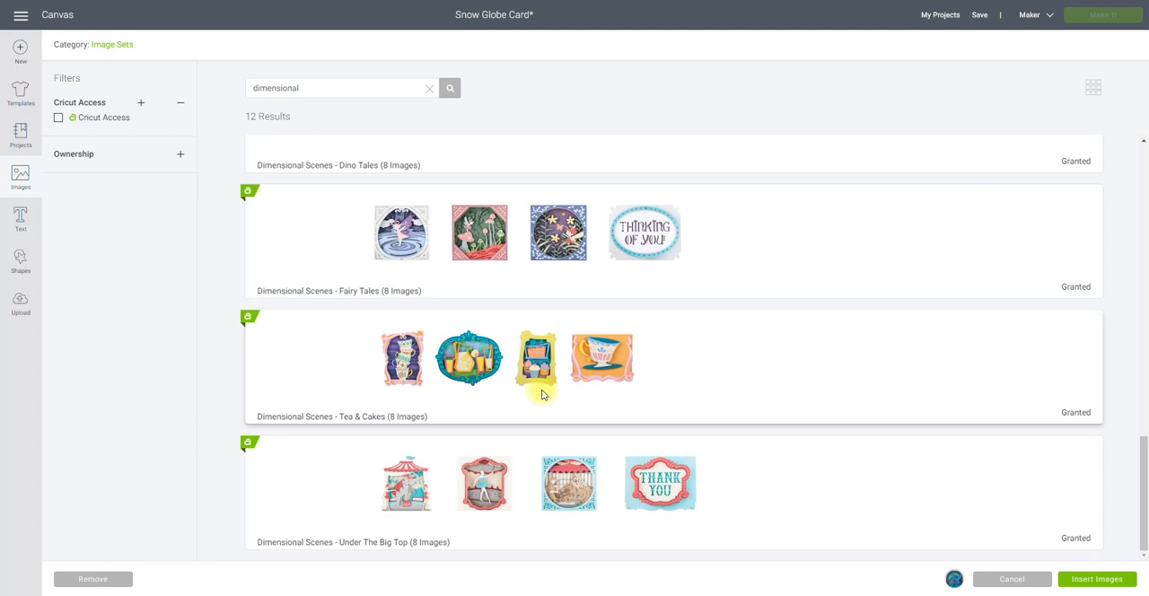
mouse_move(555, 533)
type("lia griffith")
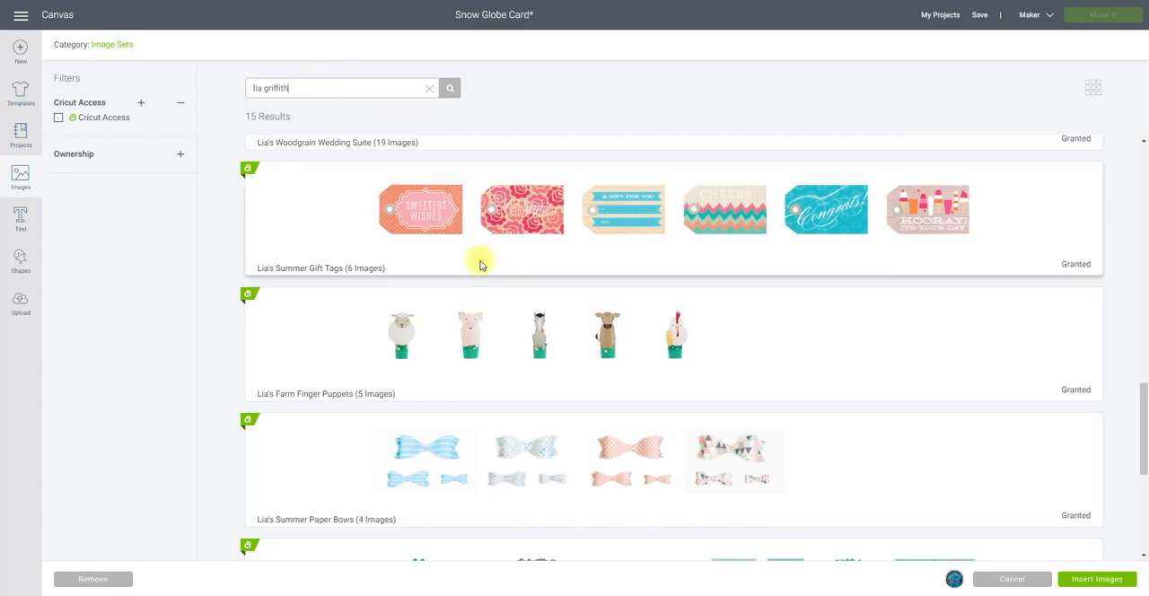
Scroll Lia's Four Seasons Home Decor set and select the Owl Shadow Box
scroll("down", 3)
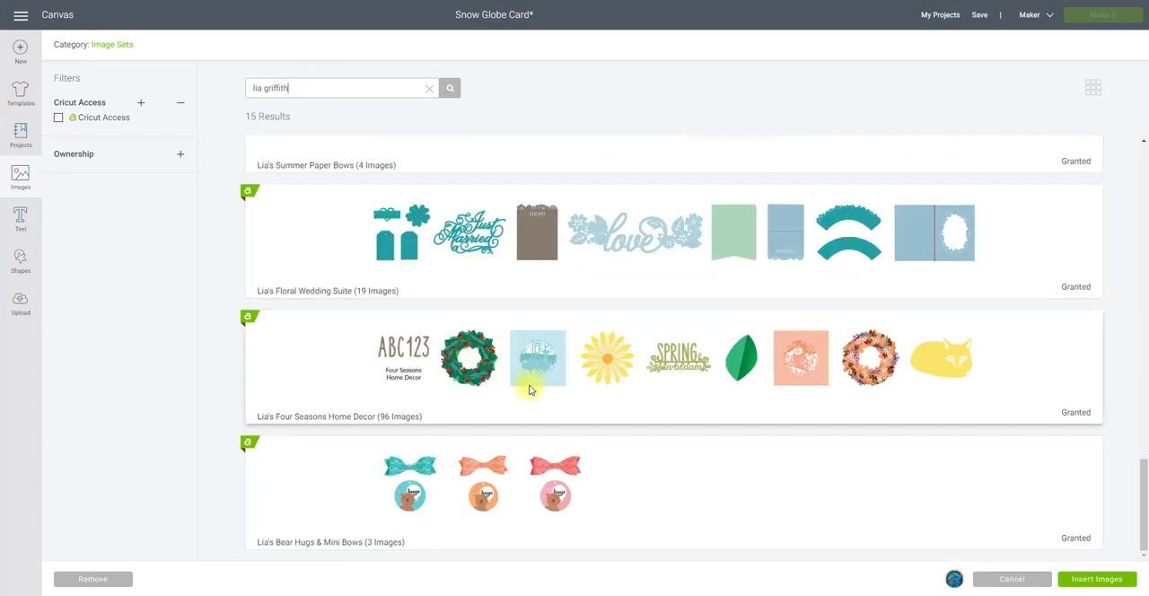
mouse_move(603, 378)
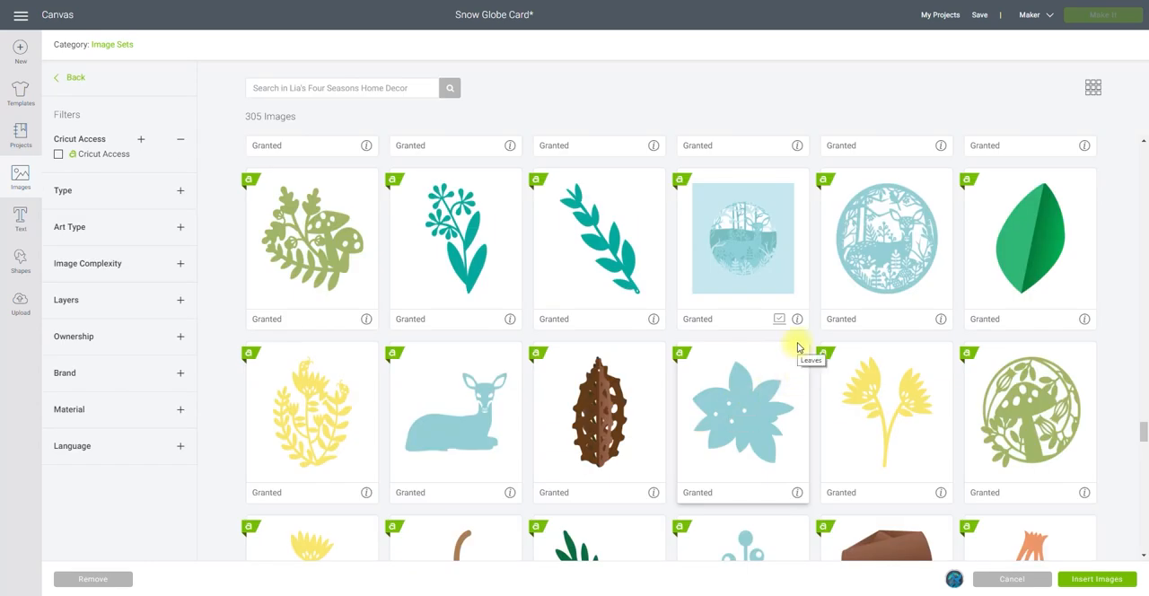
mouse_move(790, 300)
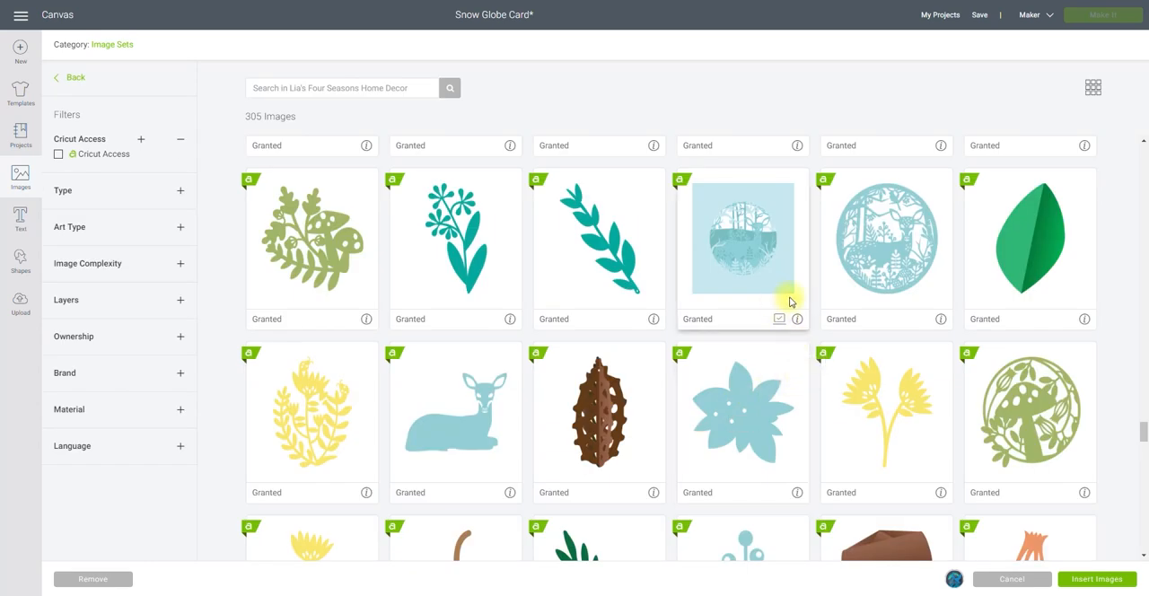
scroll("down", 3)
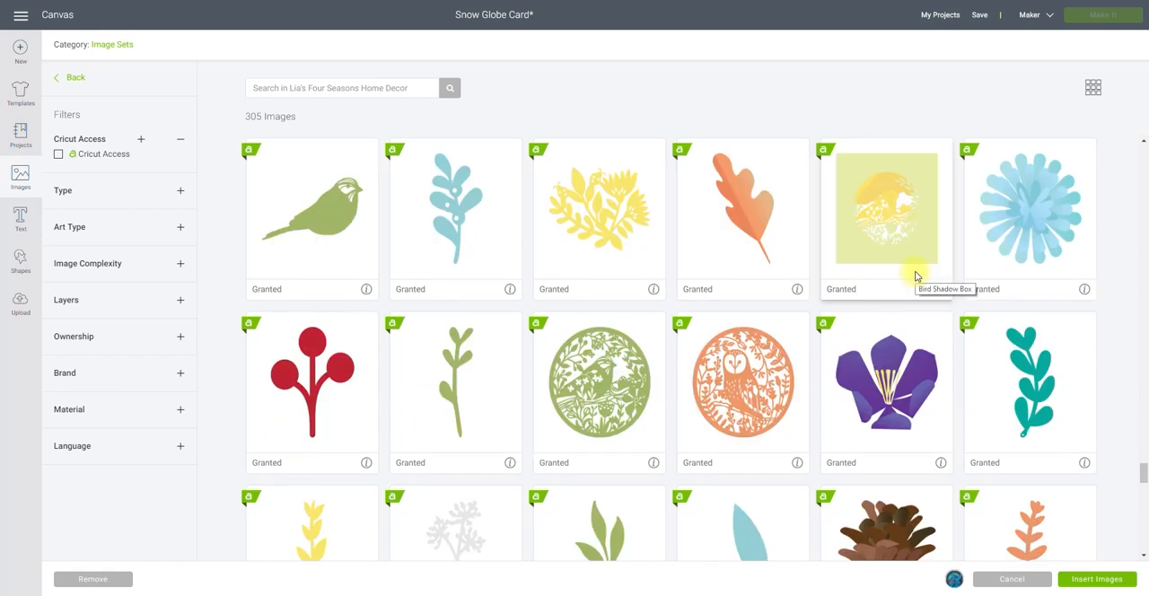
scroll("down", 3)
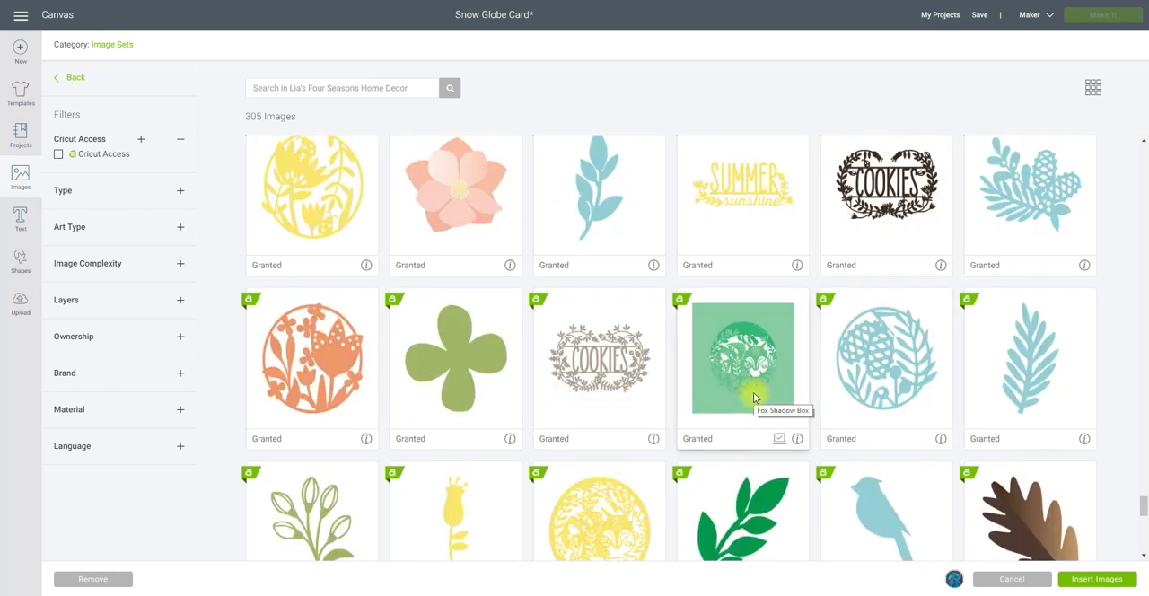
scroll("down", 3)
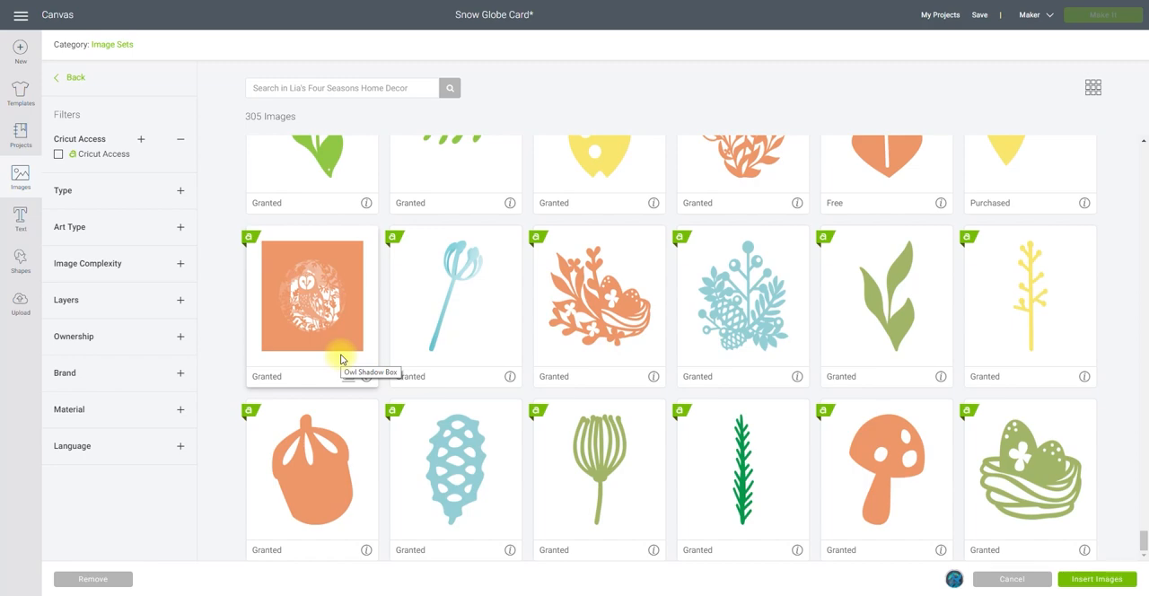
mouse_move(303, 267)
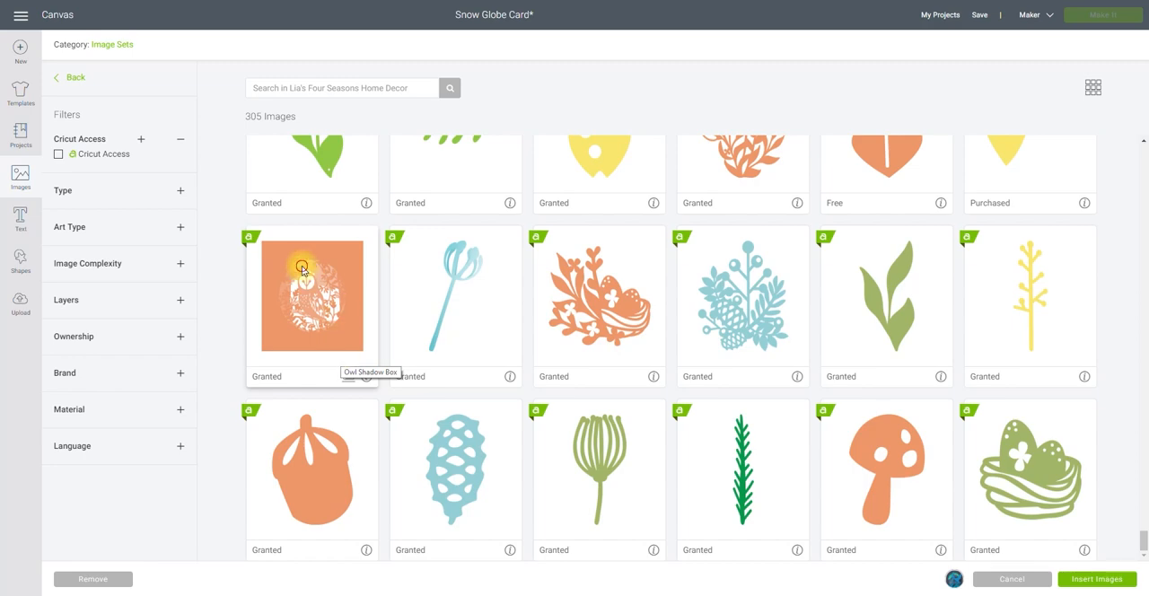
left_click(311, 295)
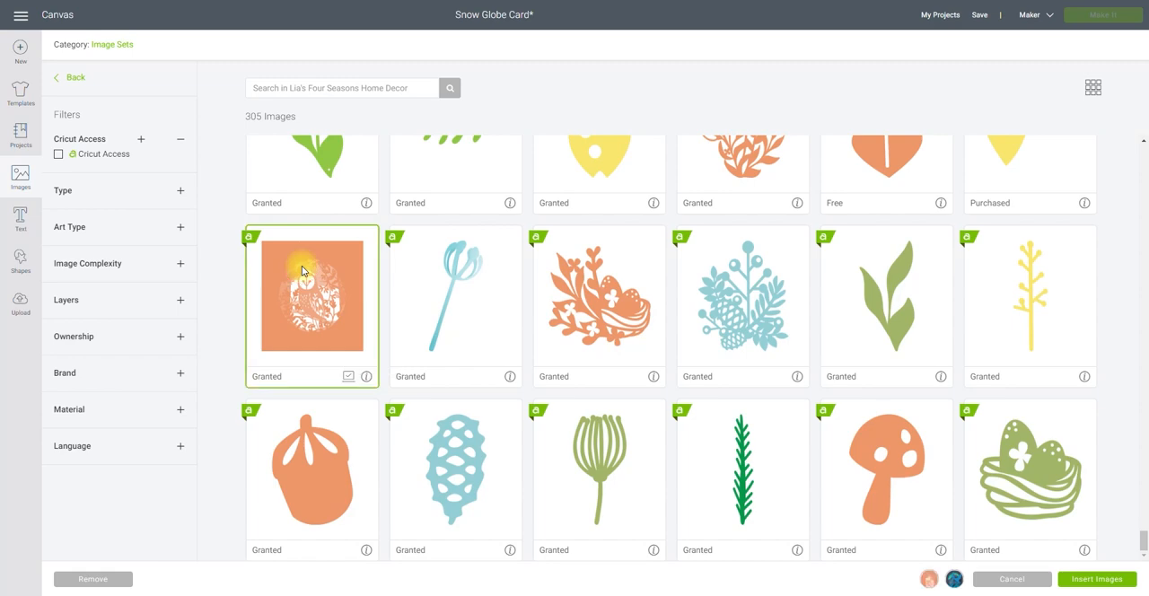
Insert the selected Pteranodon Card and Owl Shadow Box onto the canvas
left_click(1096, 580)
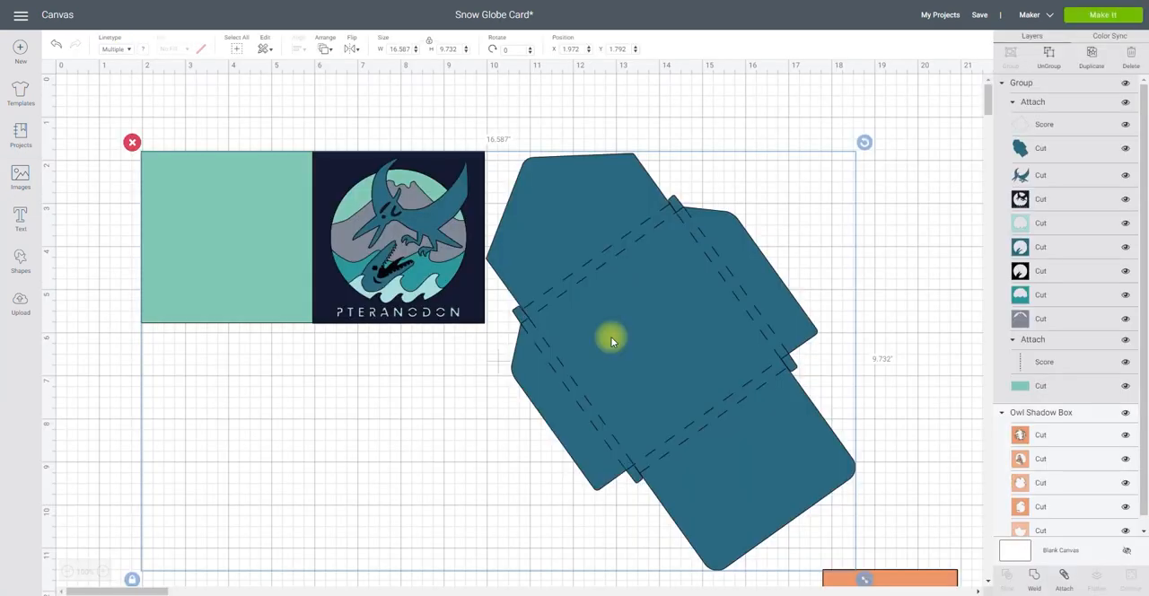
mouse_move(551, 218)
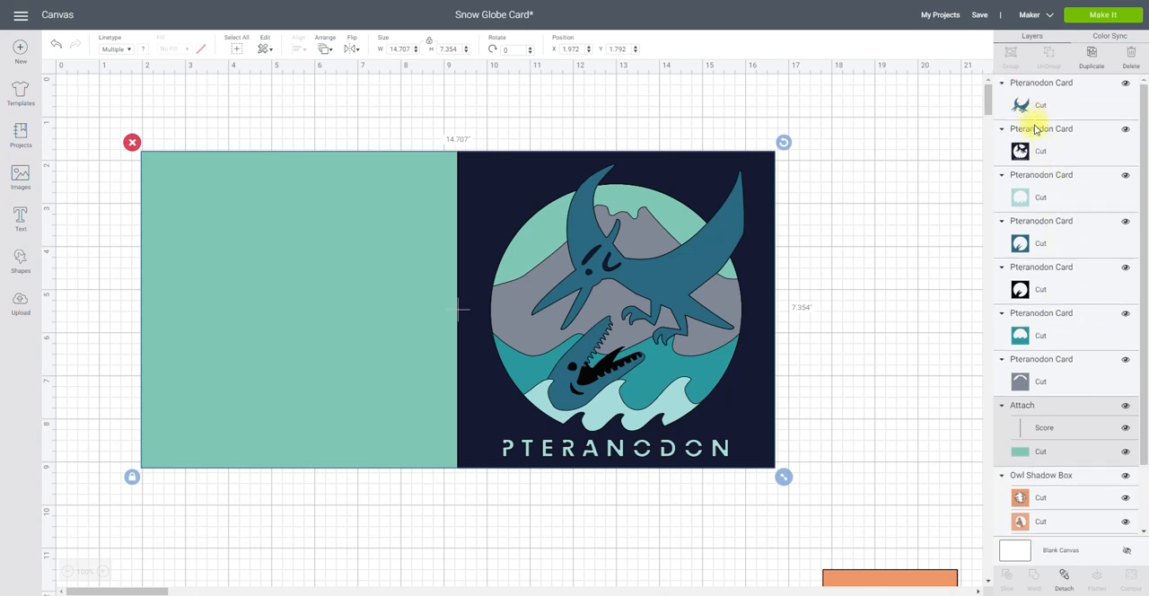
mouse_move(1050, 193)
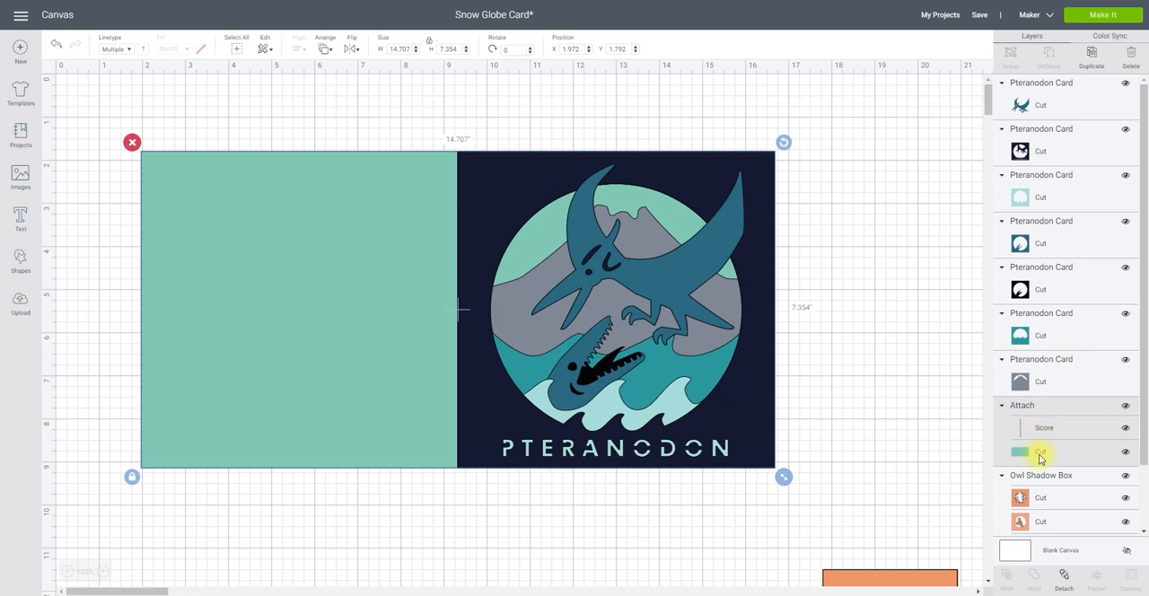
mouse_move(1010, 429)
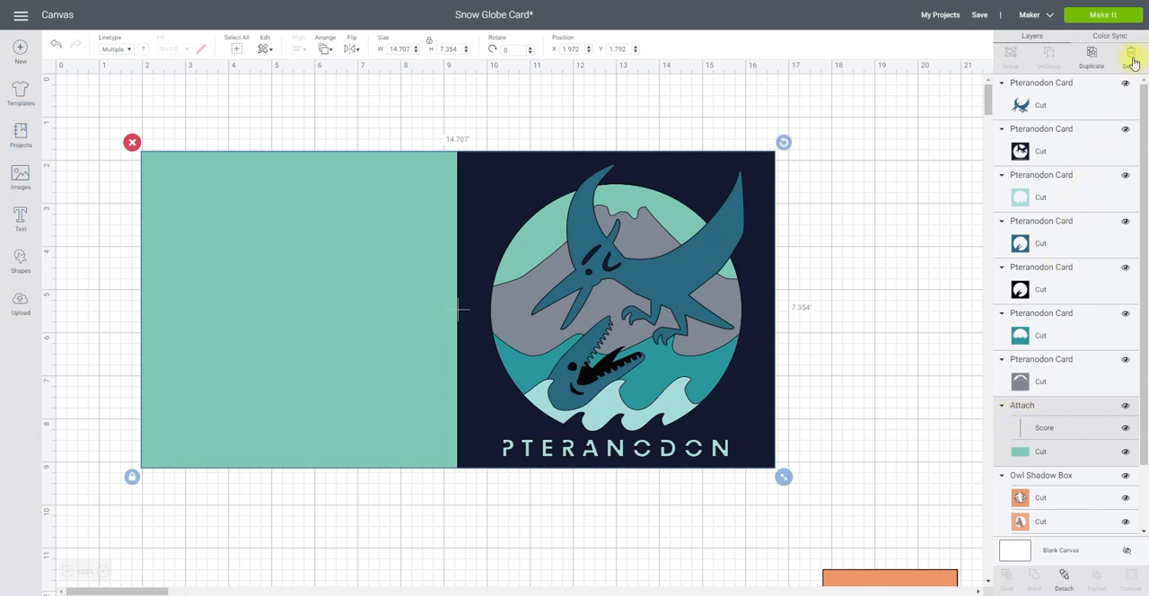
Delete the teal card base and dismiss the mountain piece's contour window
left_click(1123, 51)
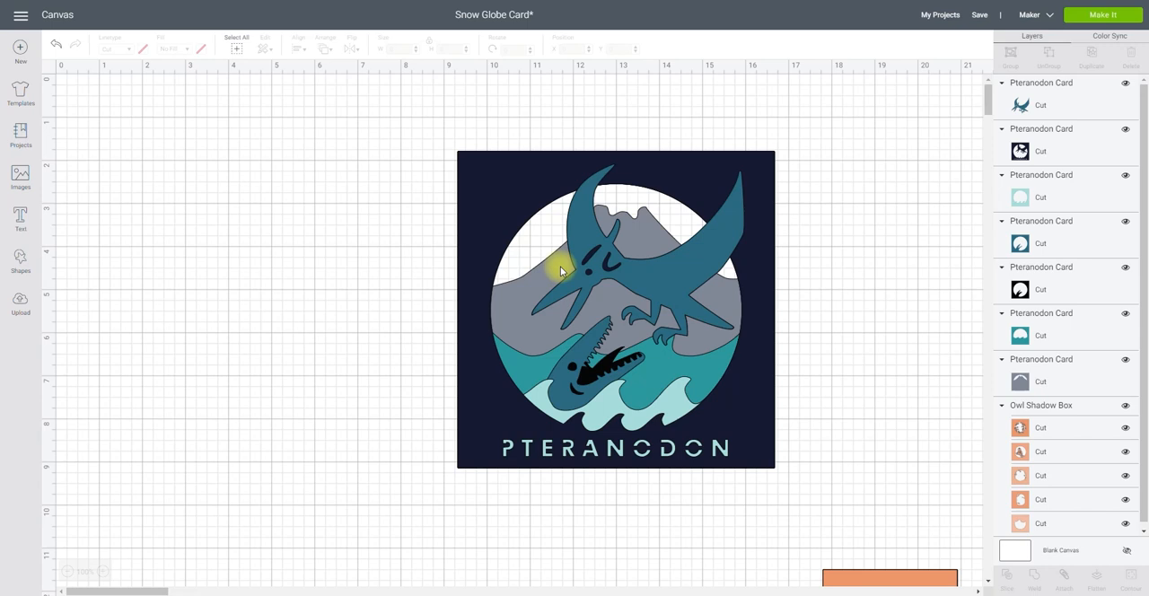
mouse_move(686, 411)
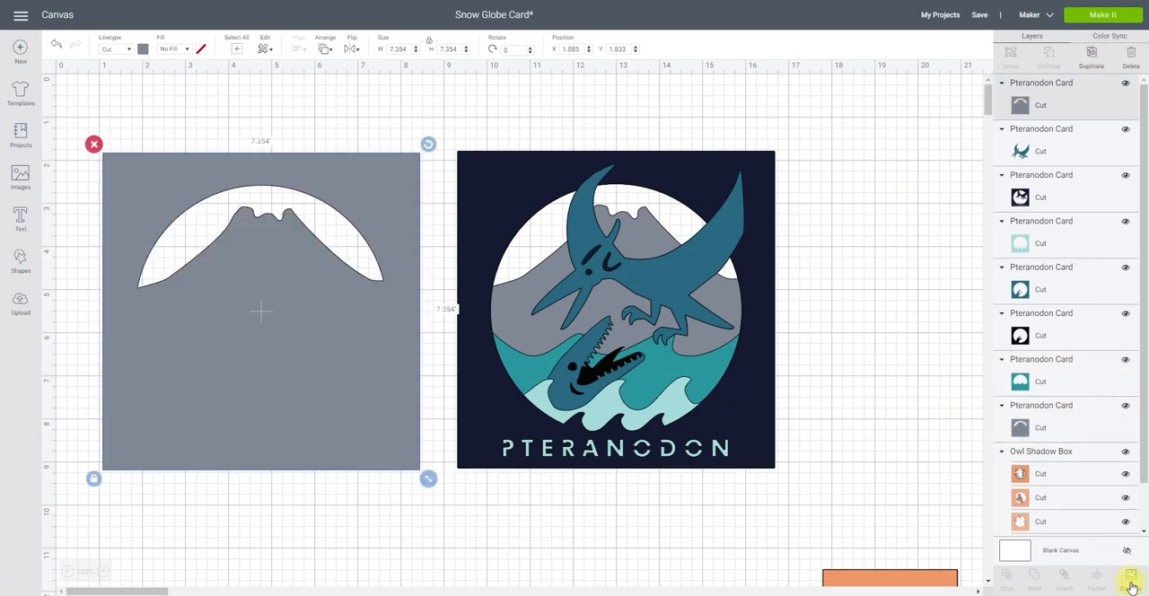
left_click(1130, 578)
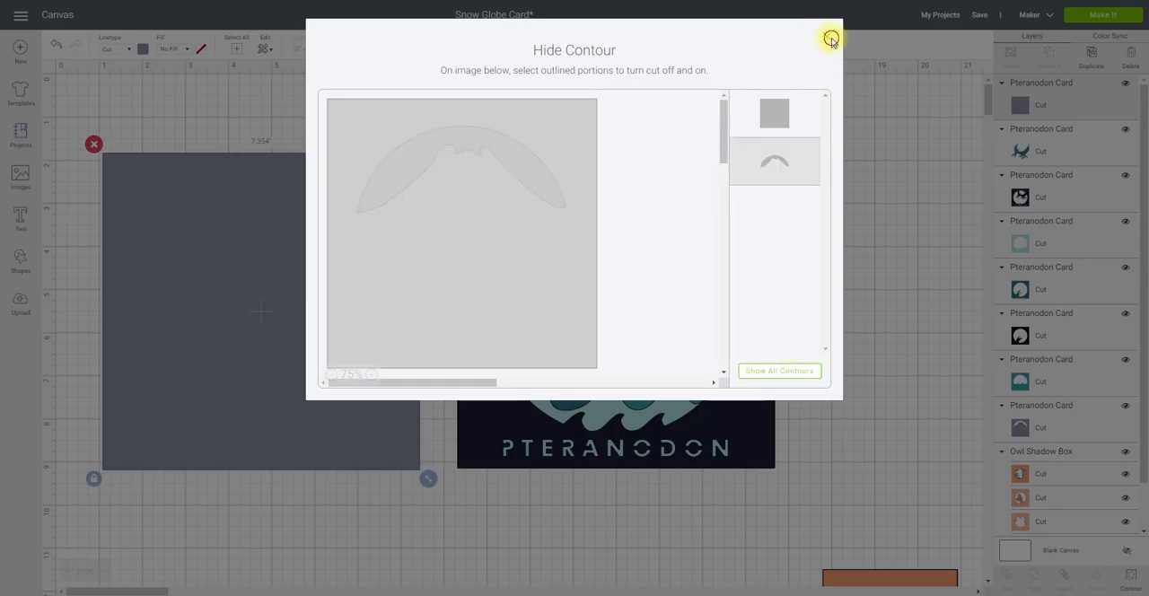
left_click(829, 39)
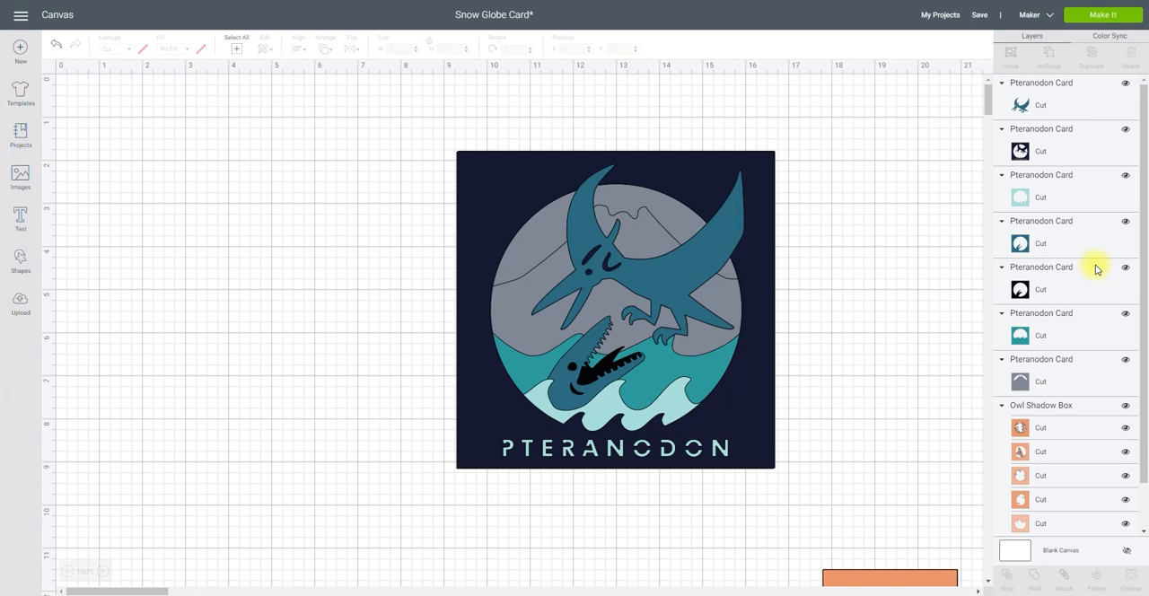
mouse_move(1056, 176)
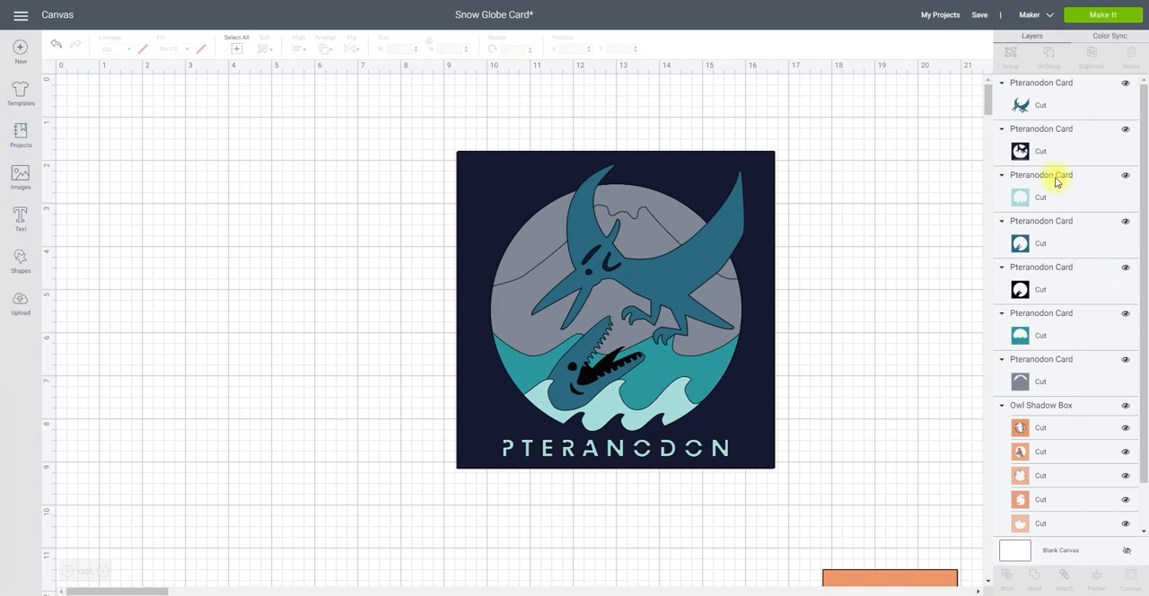
mouse_move(1028, 131)
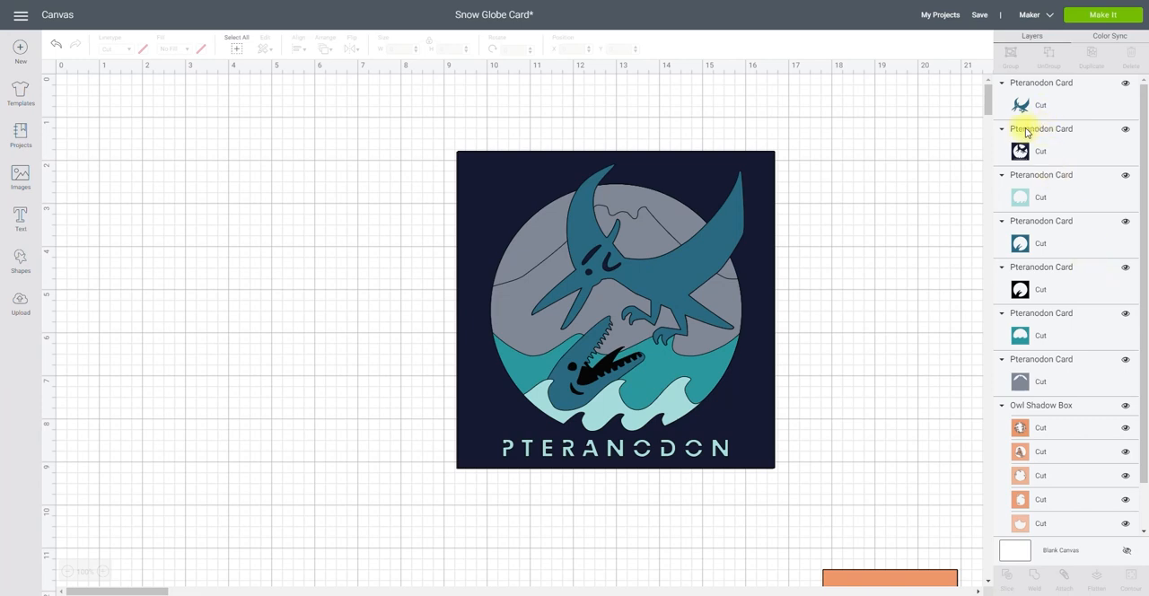
Recolour the dark card background layer with a new spectrum colour
left_click(1041, 151)
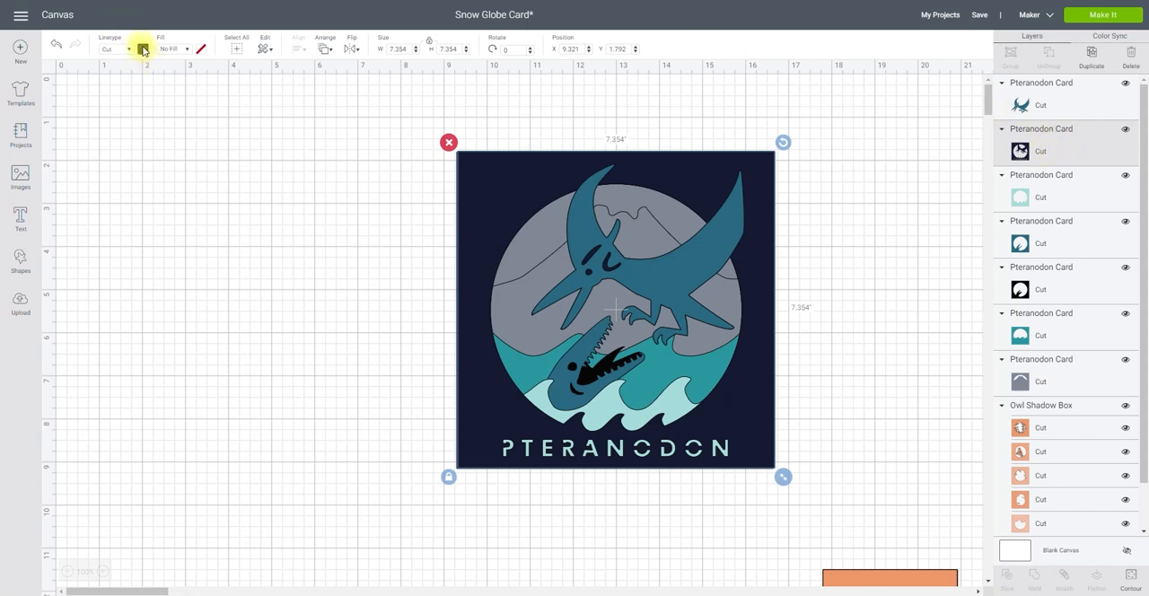
left_click(142, 48)
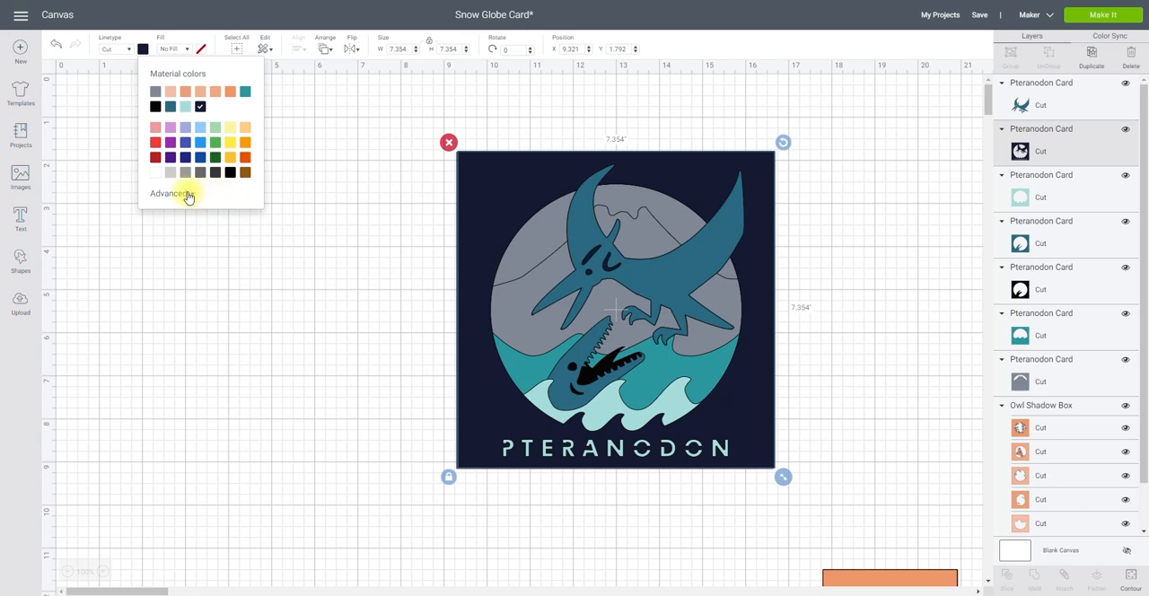
left_click(171, 193)
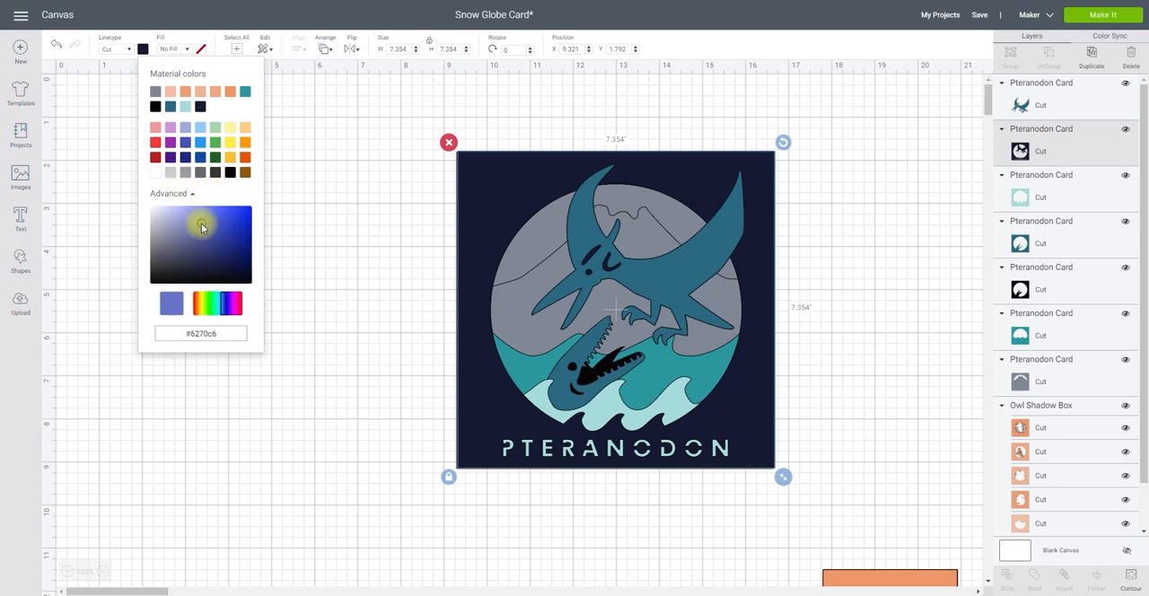
left_click(205, 215)
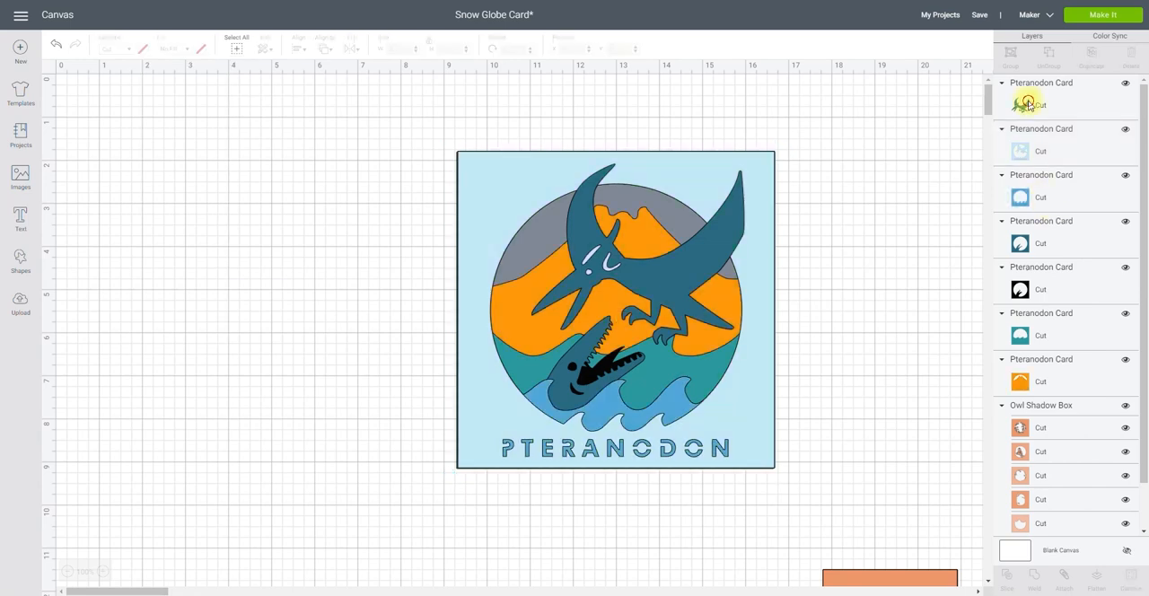
Select the Pteranodon figure layers and delete them from the canvas
left_click(1027, 104)
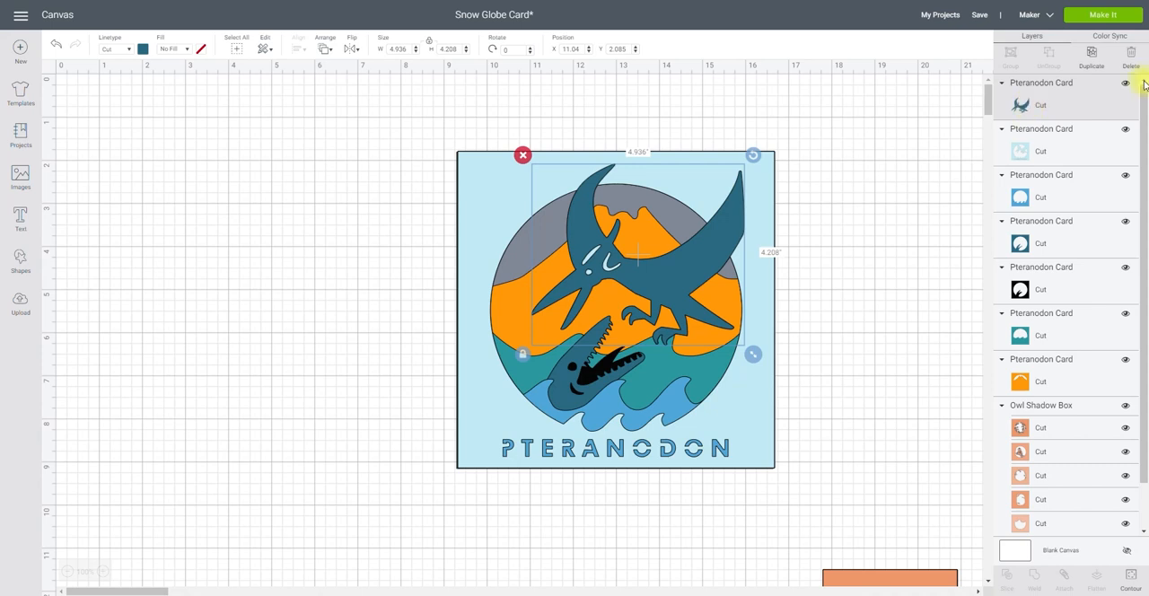
left_click(1124, 85)
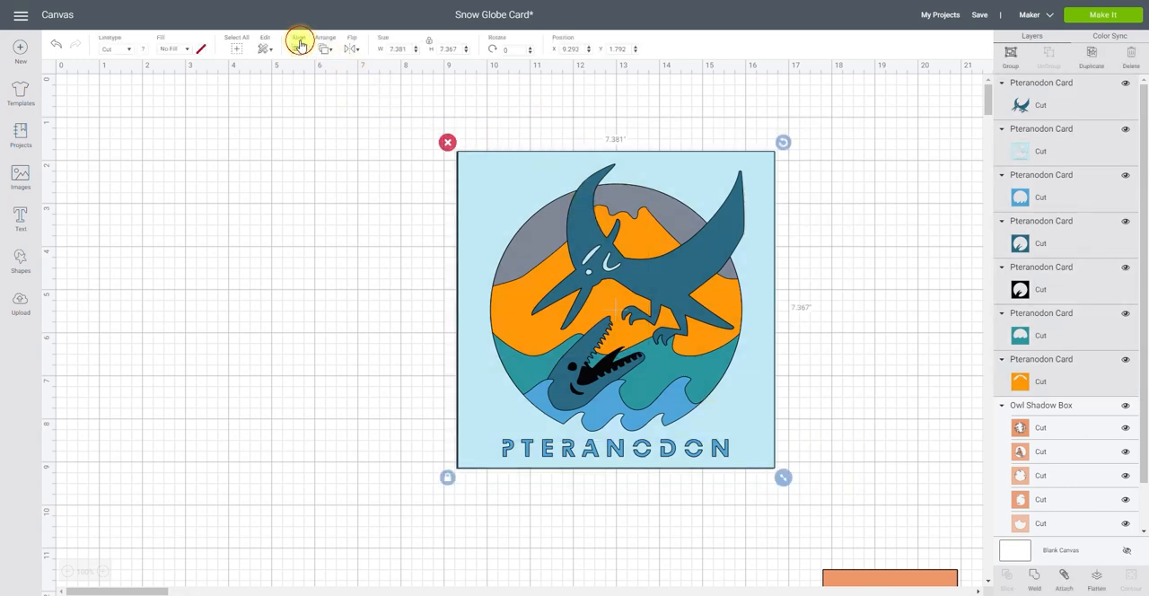
left_click(298, 46)
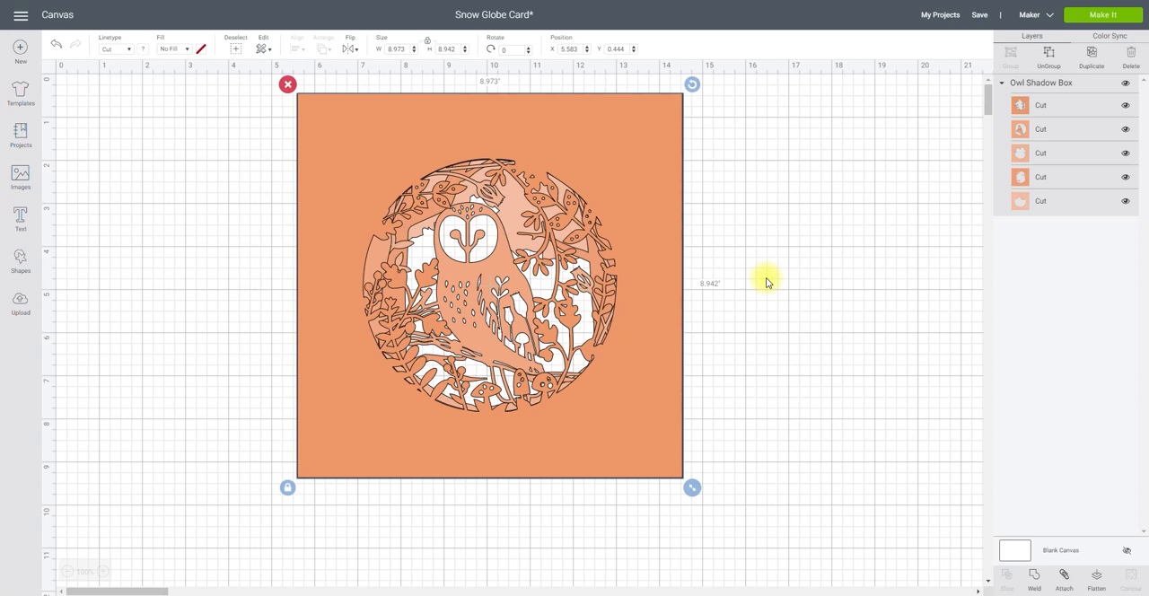
mouse_move(635, 202)
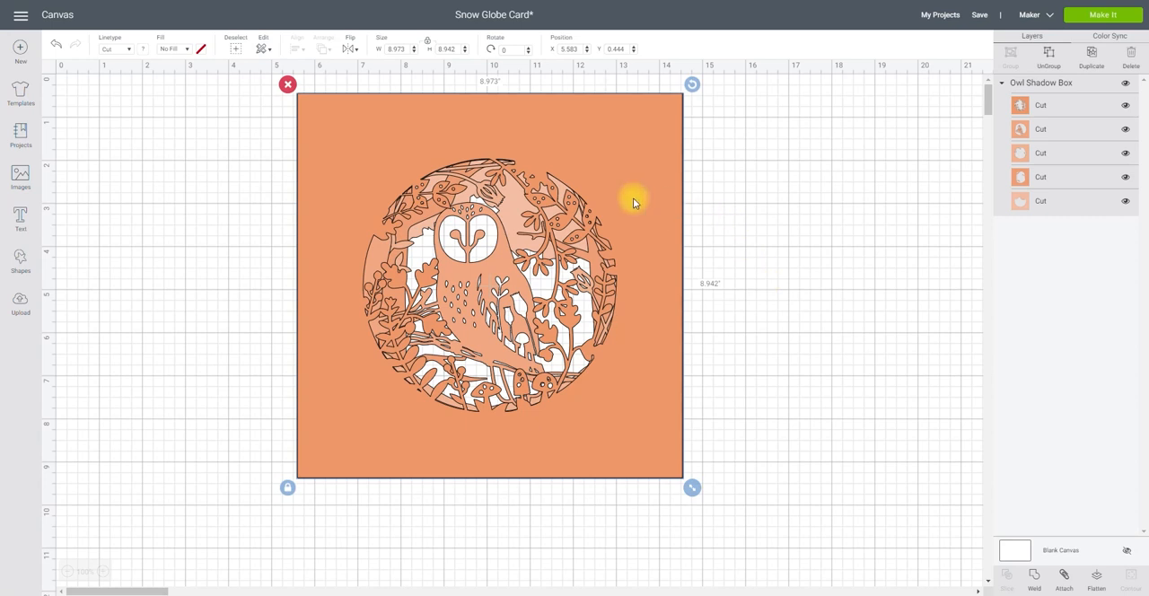
mouse_move(325, 290)
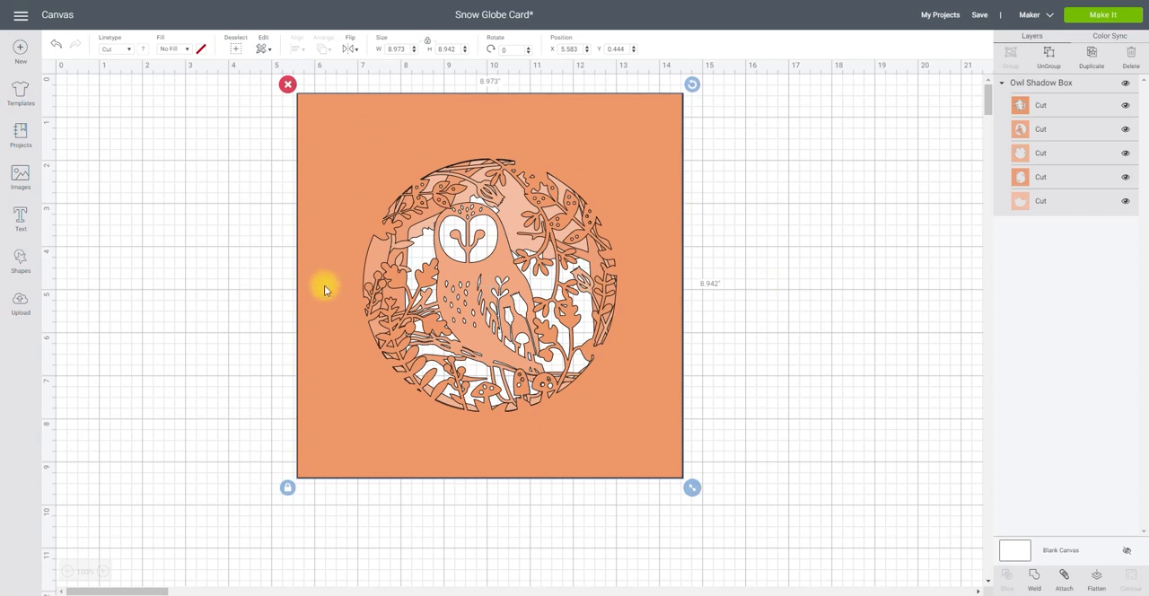
mouse_move(698, 304)
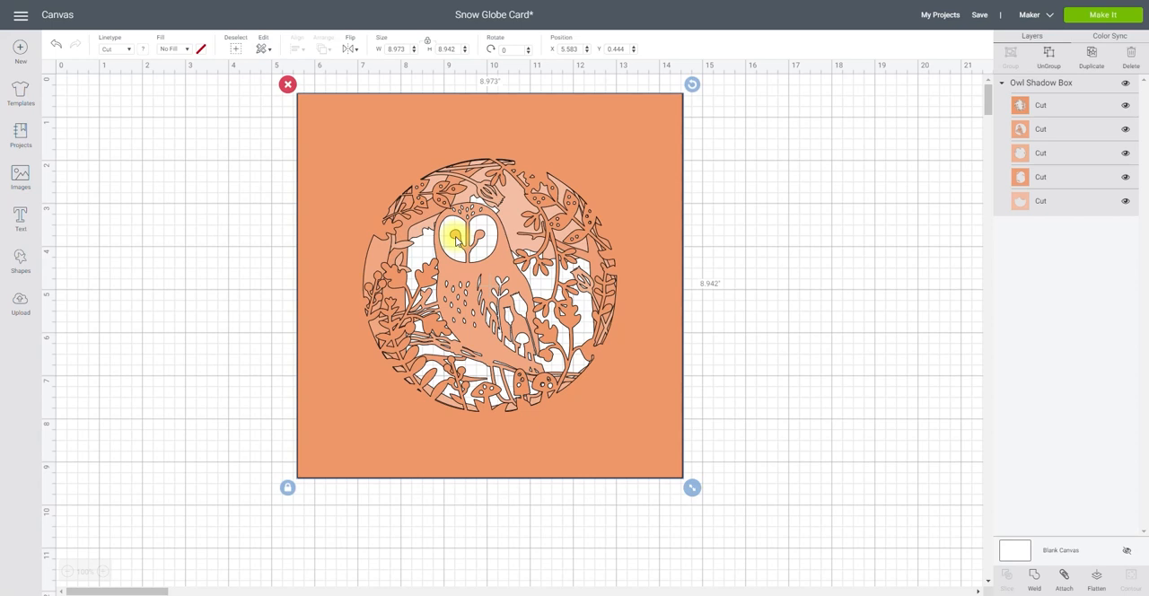
mouse_move(597, 215)
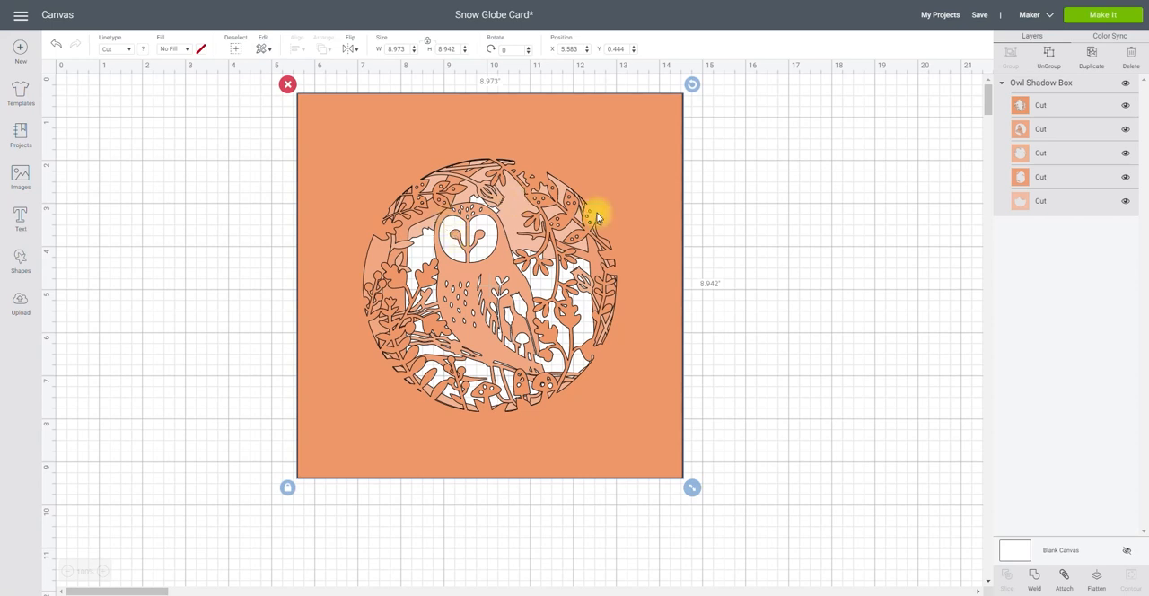
mouse_move(778, 159)
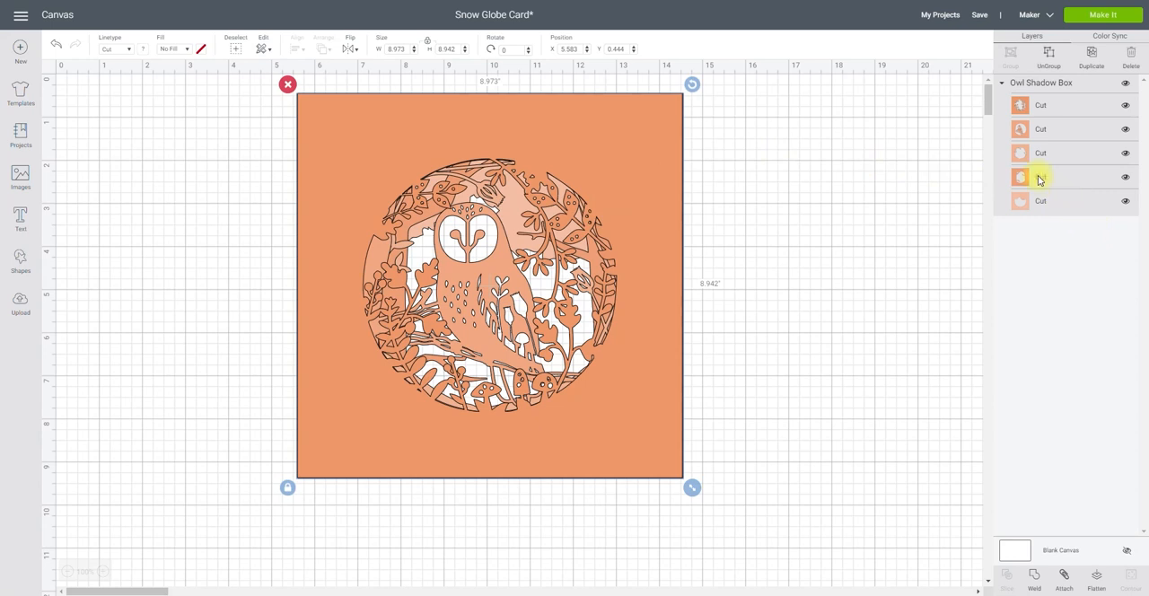
left_click(1040, 128)
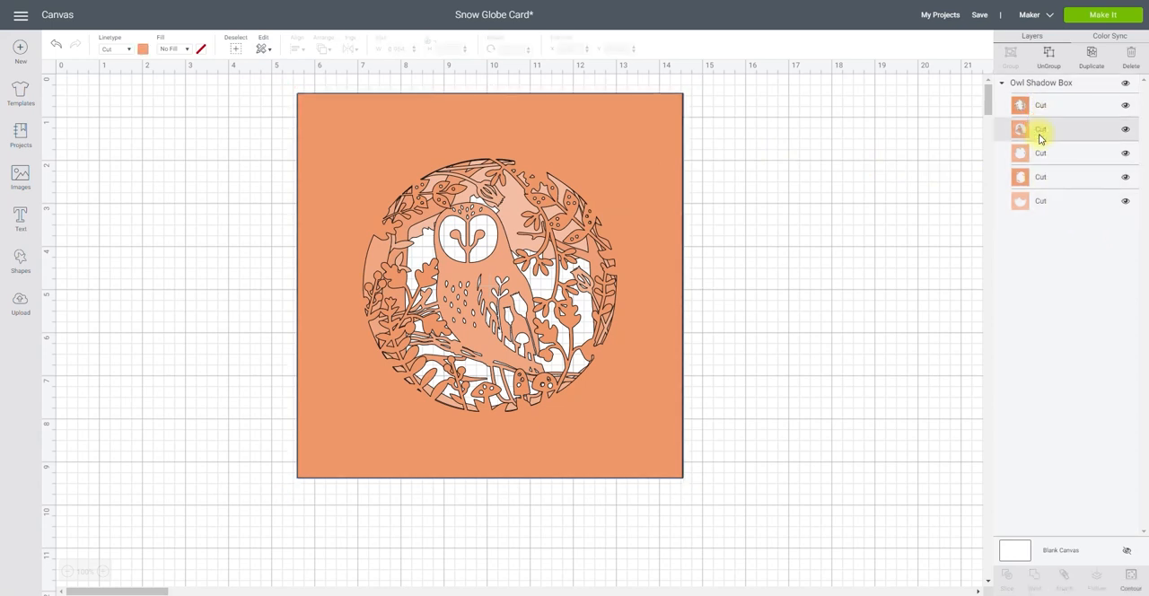
left_click(1039, 128)
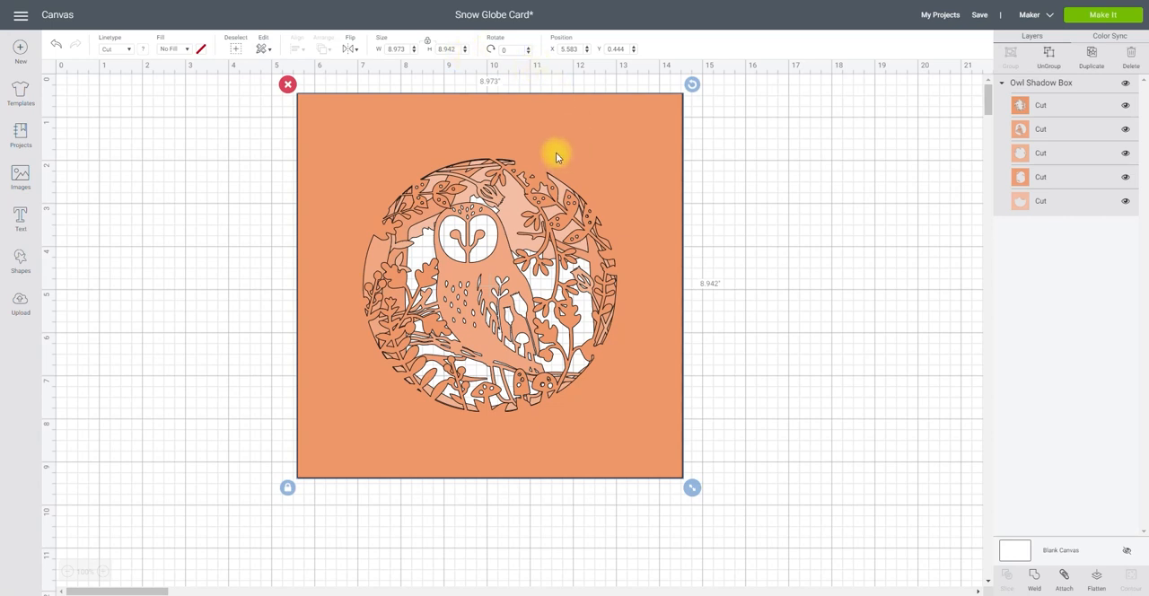
mouse_move(380, 61)
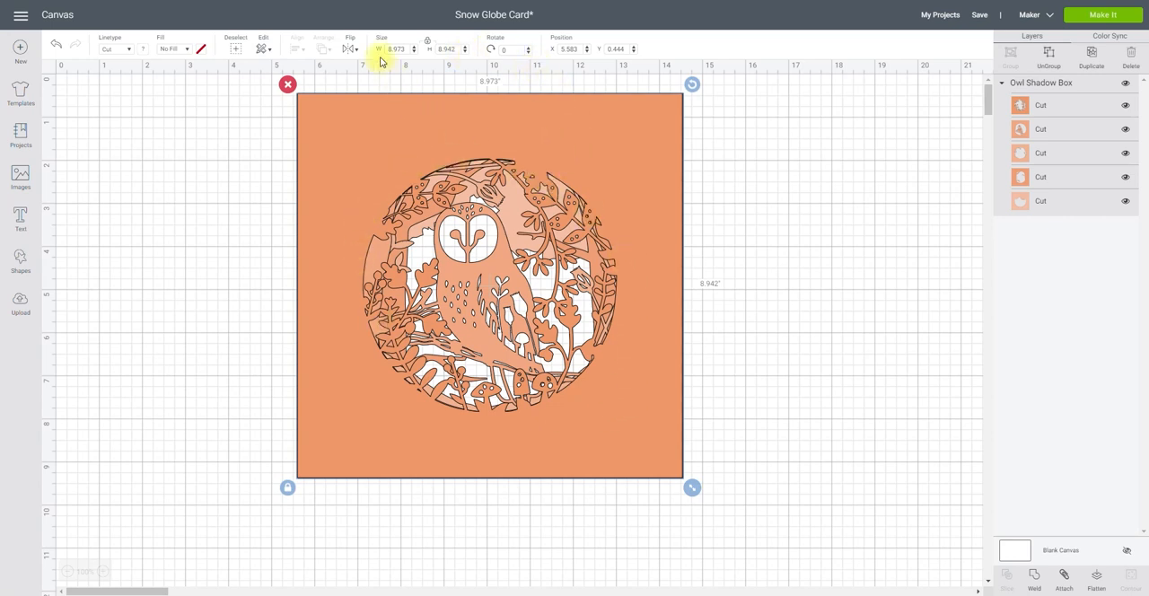
Set the owl design width to 10 inches, giving about 9.97 inches tall
left_click(400, 48)
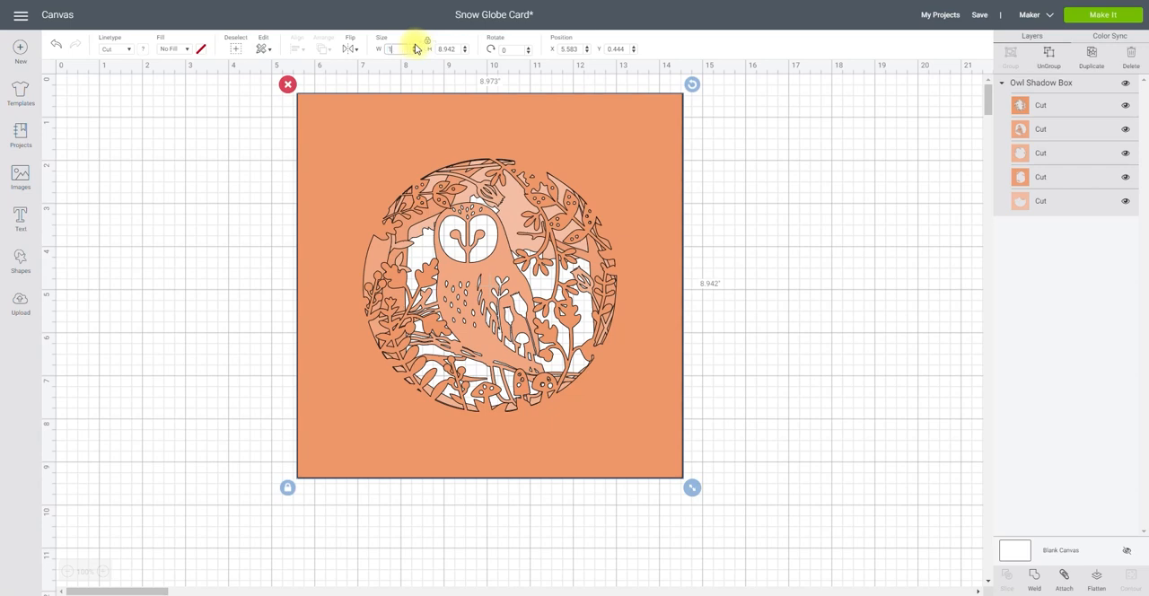
type("10")
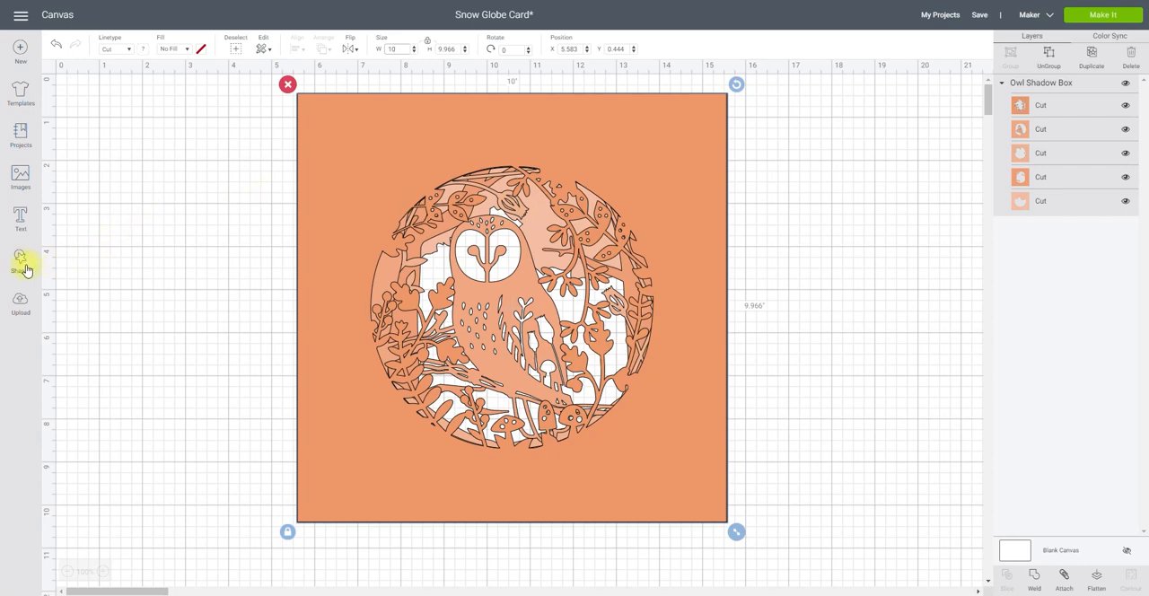
Add a square and centre-align it with the owl design
left_click(16, 260)
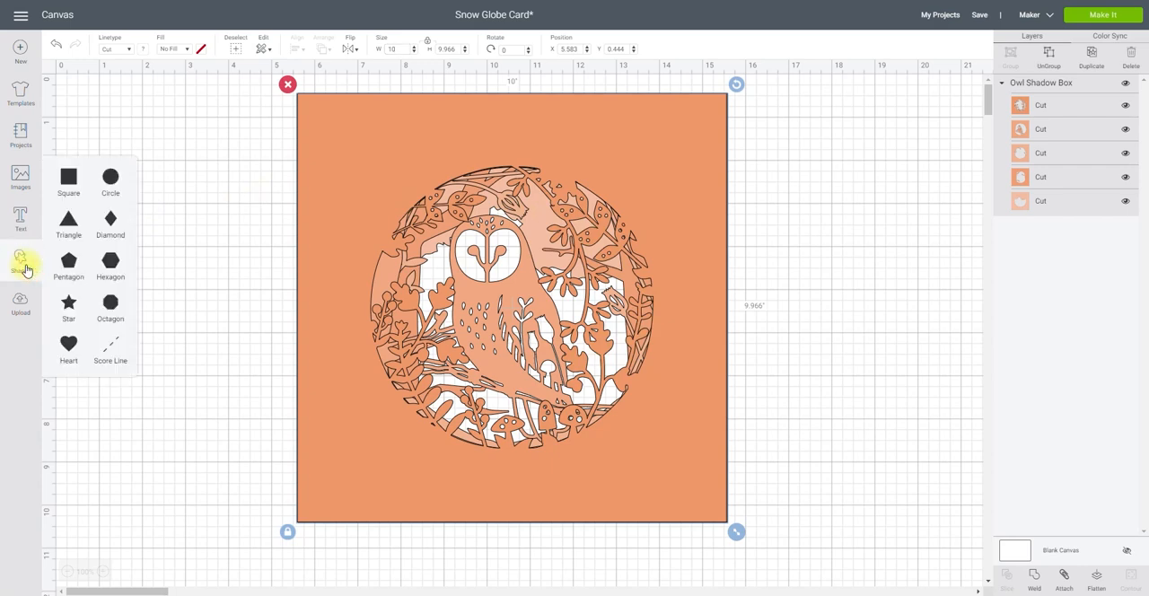
left_click(68, 176)
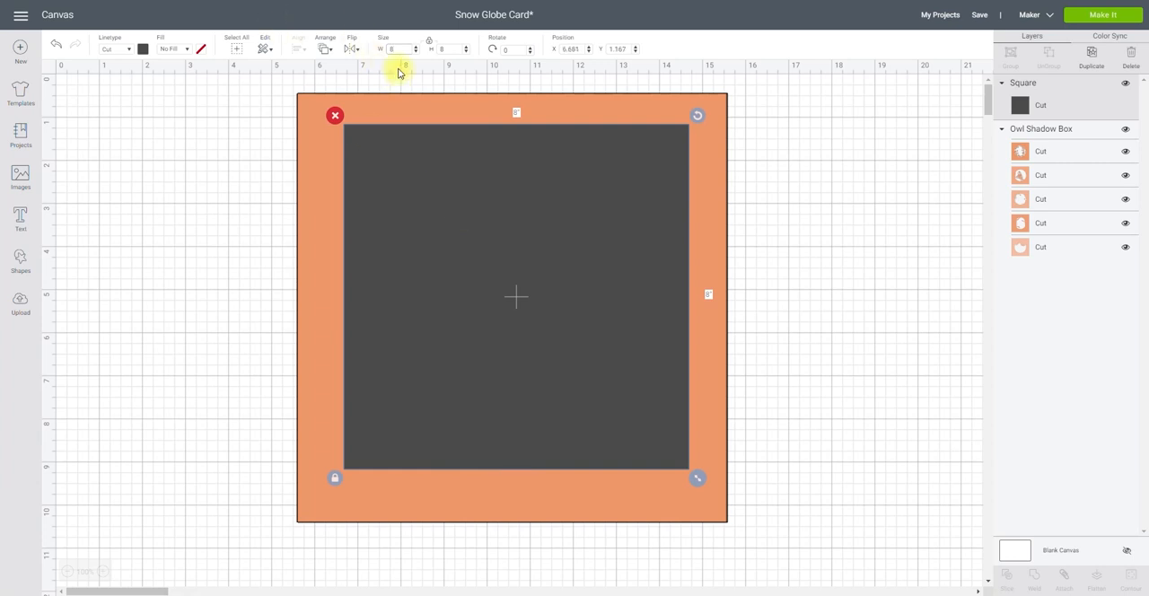
mouse_move(792, 118)
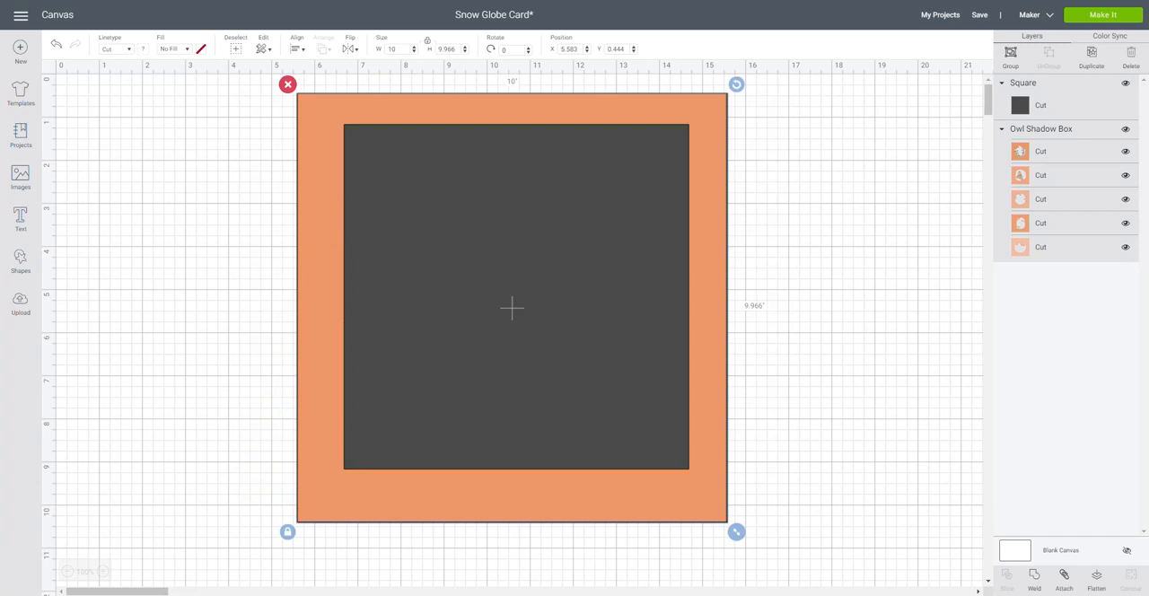
left_click(297, 48)
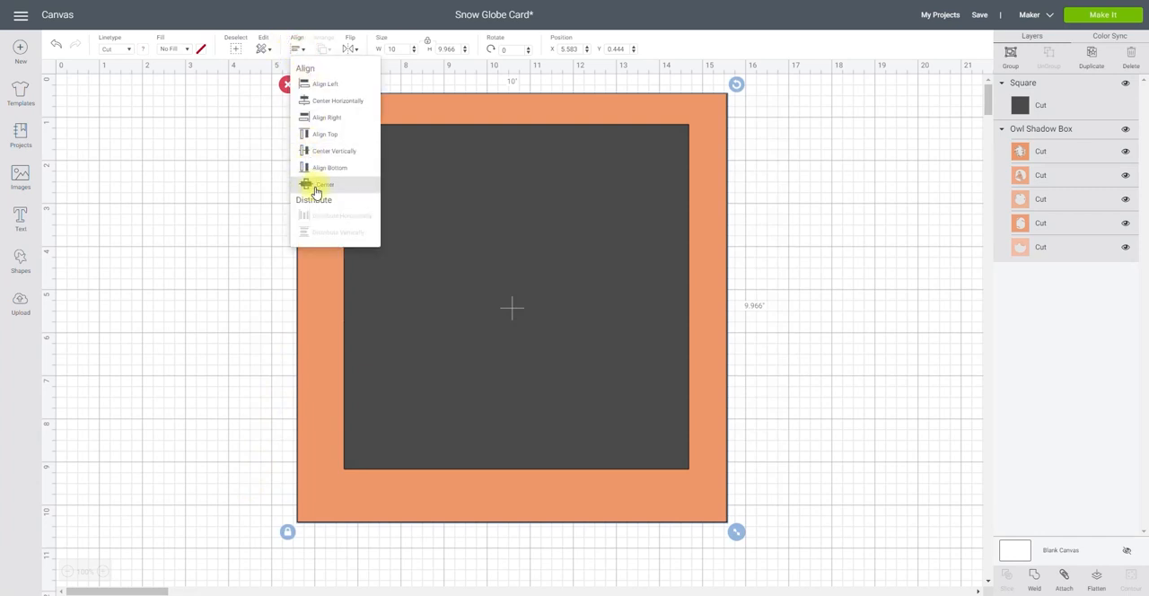
left_click(323, 184)
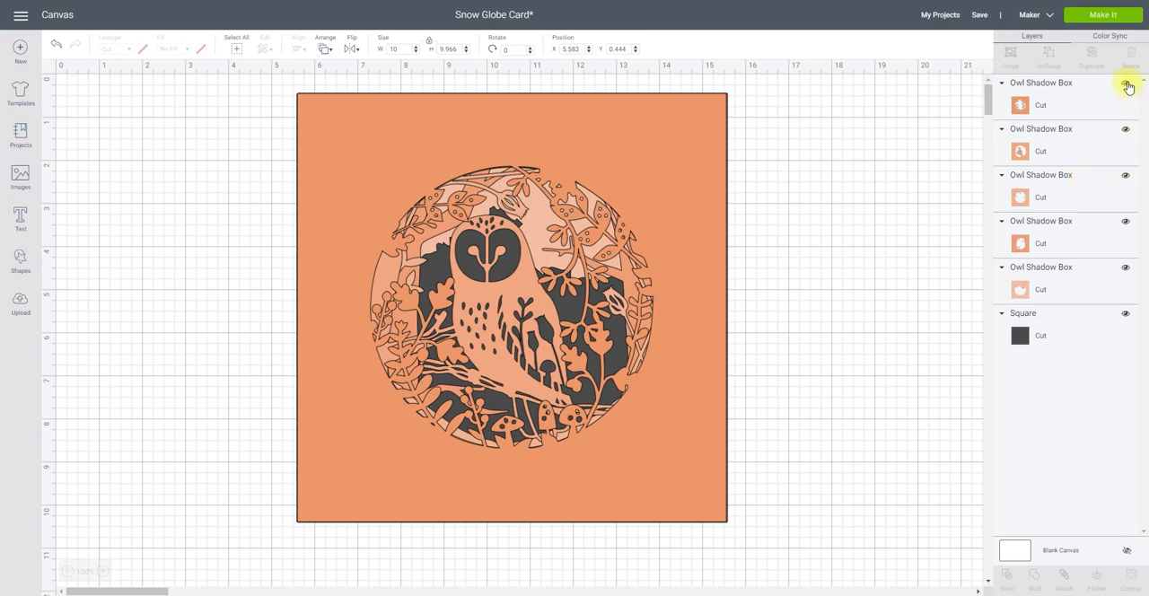
Hide the top owl layer and slice the grey square with the back owl layer
left_click(1123, 86)
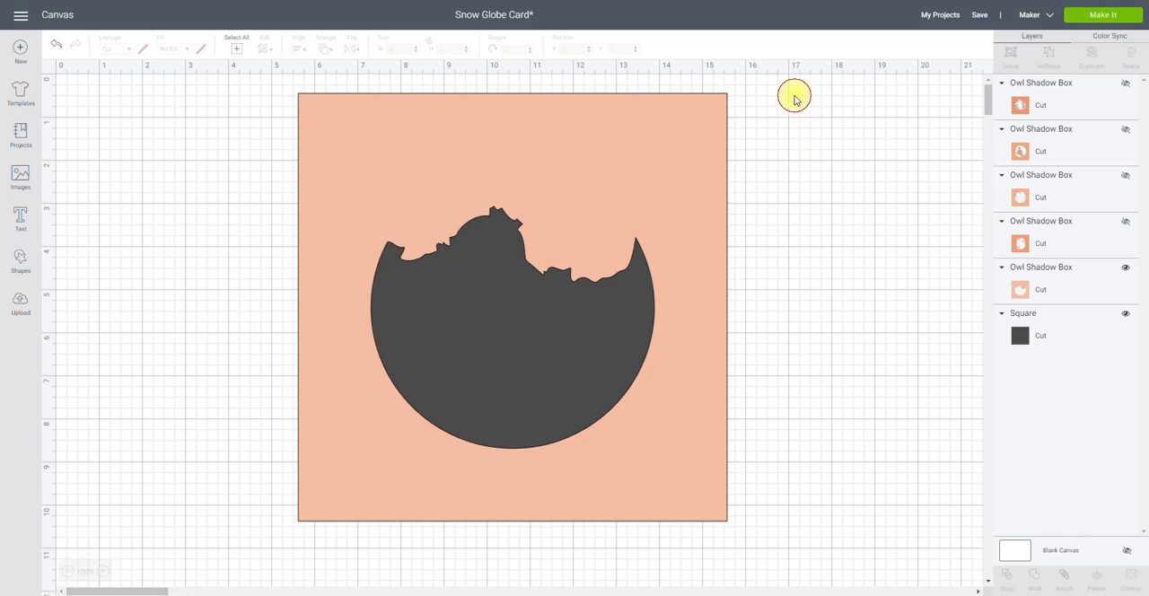
left_click_drag(794, 96, 642, 224)
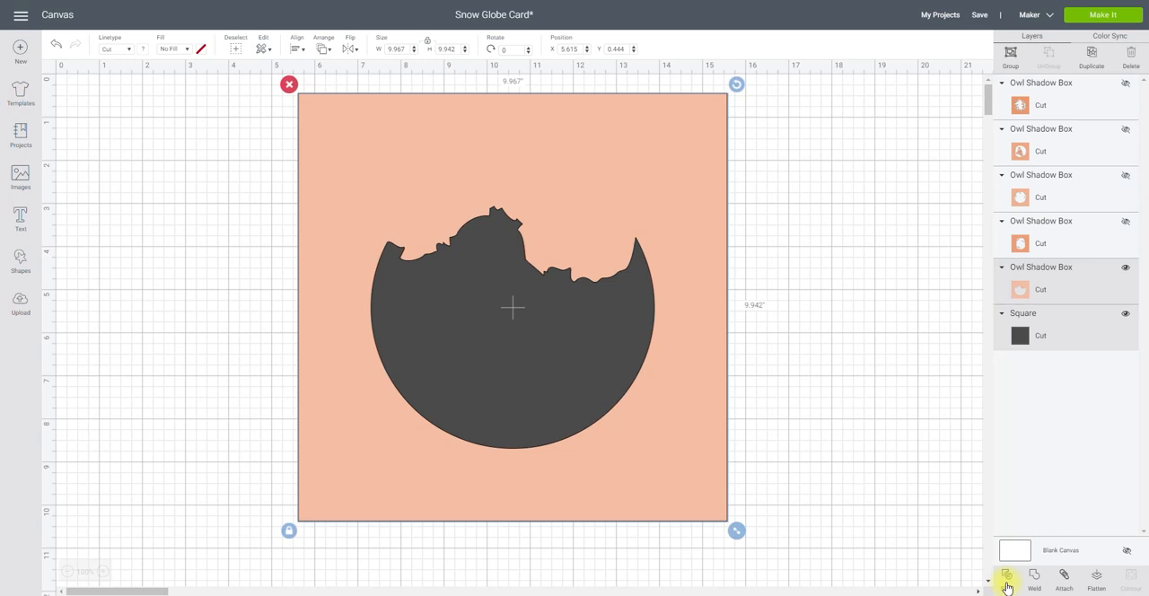
left_click(1007, 576)
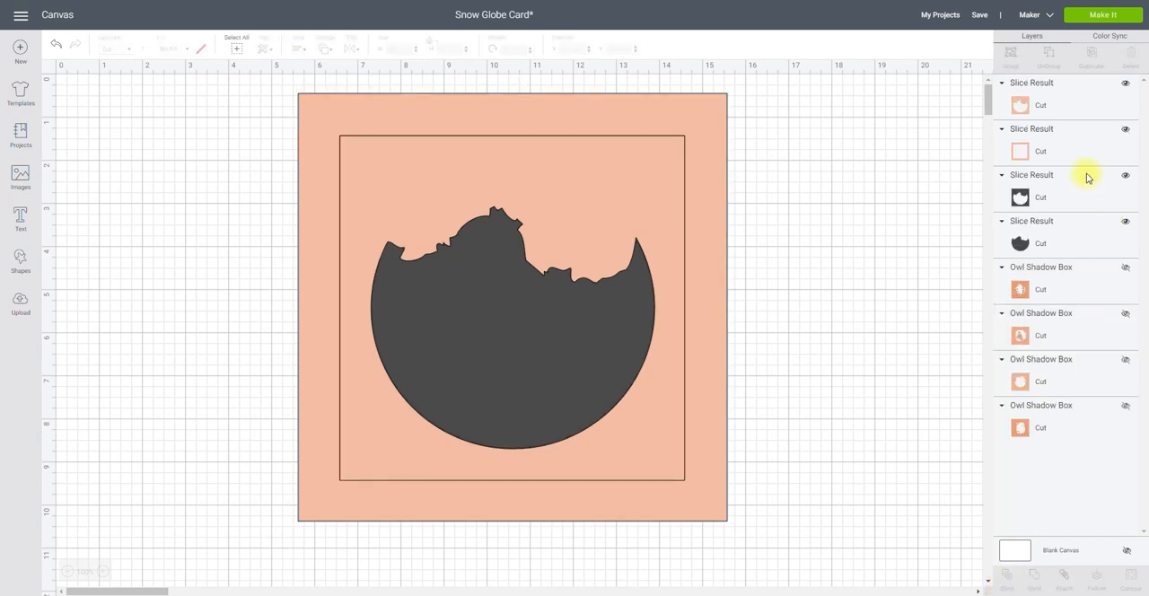
mouse_move(1043, 247)
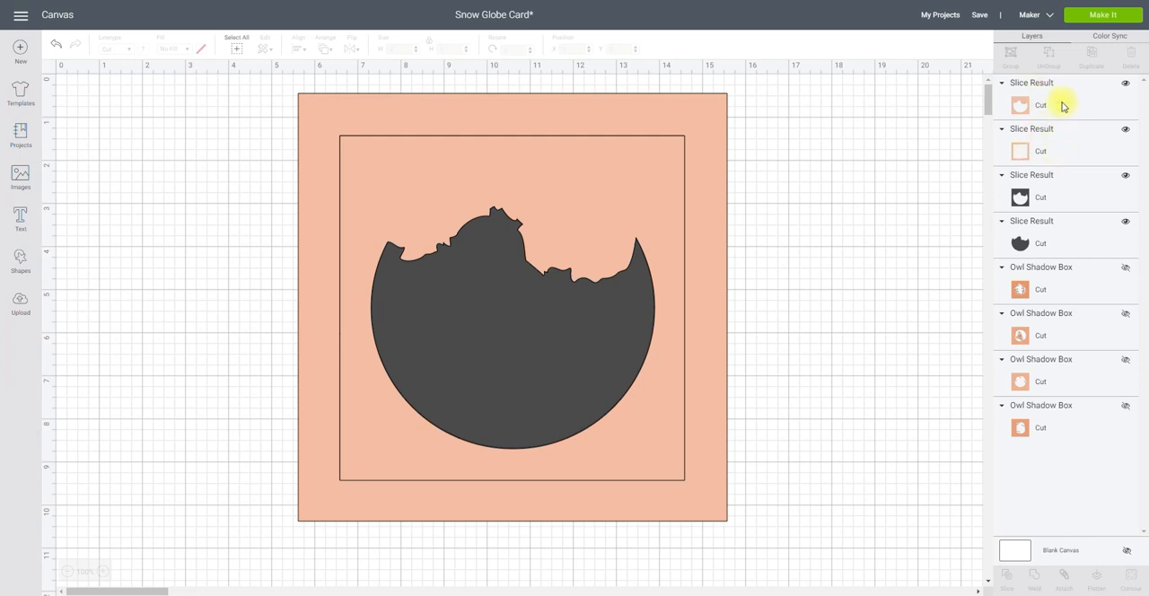
mouse_move(1065, 112)
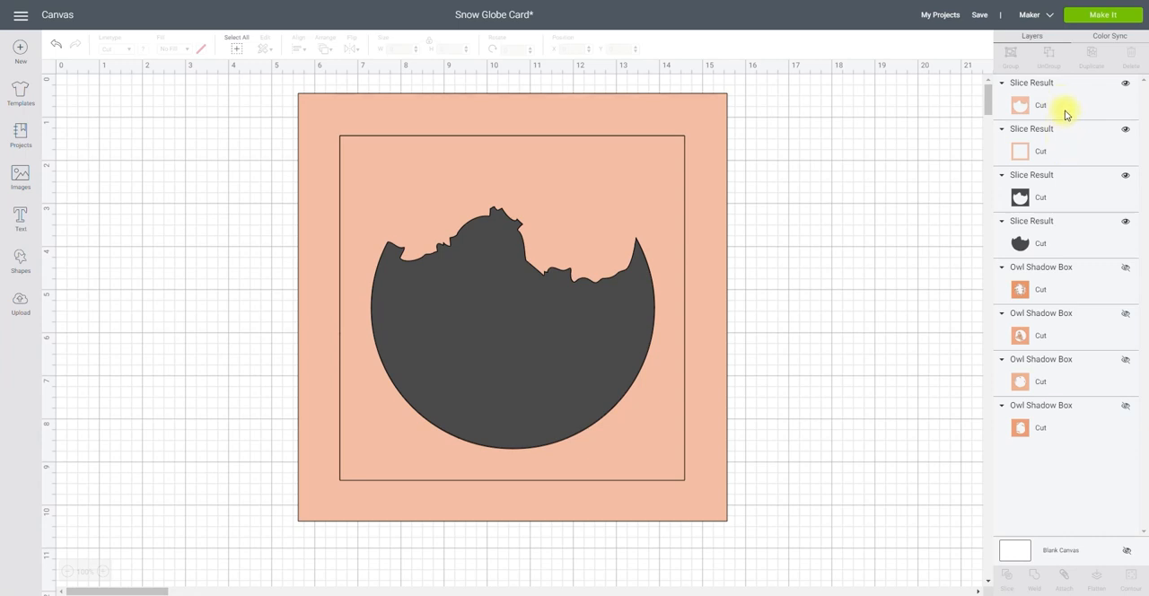
mouse_move(1061, 128)
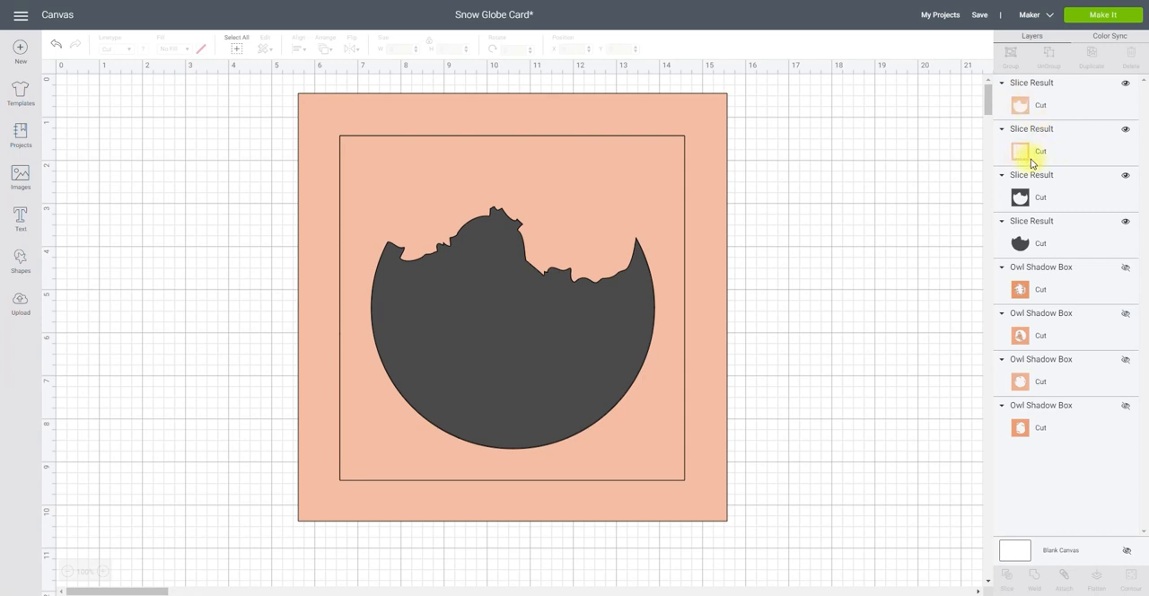
mouse_move(1058, 150)
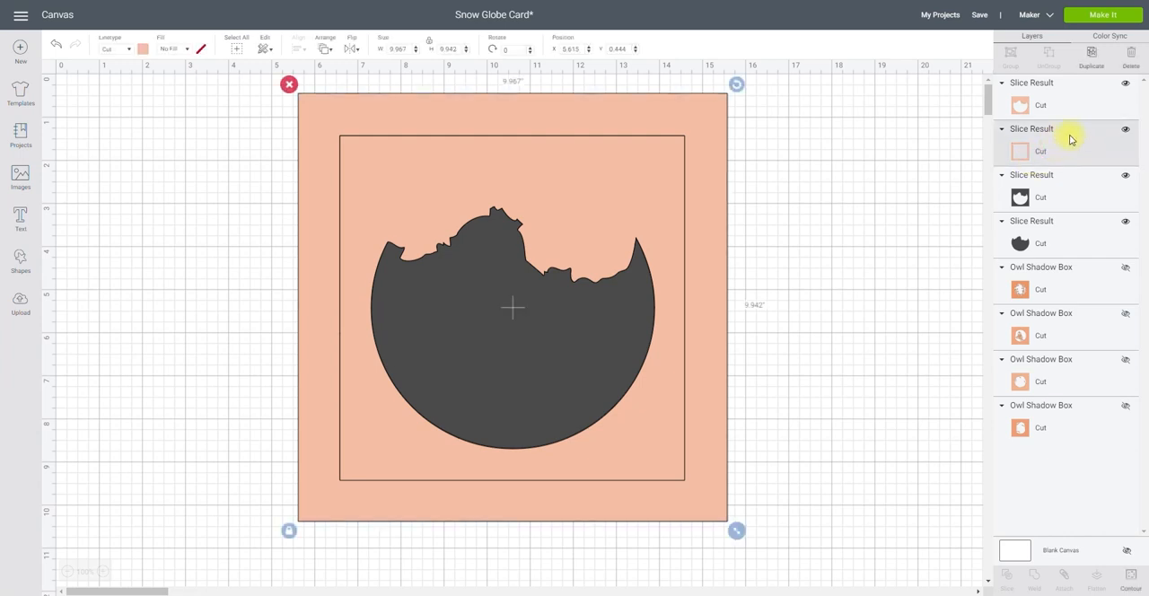
mouse_move(1086, 152)
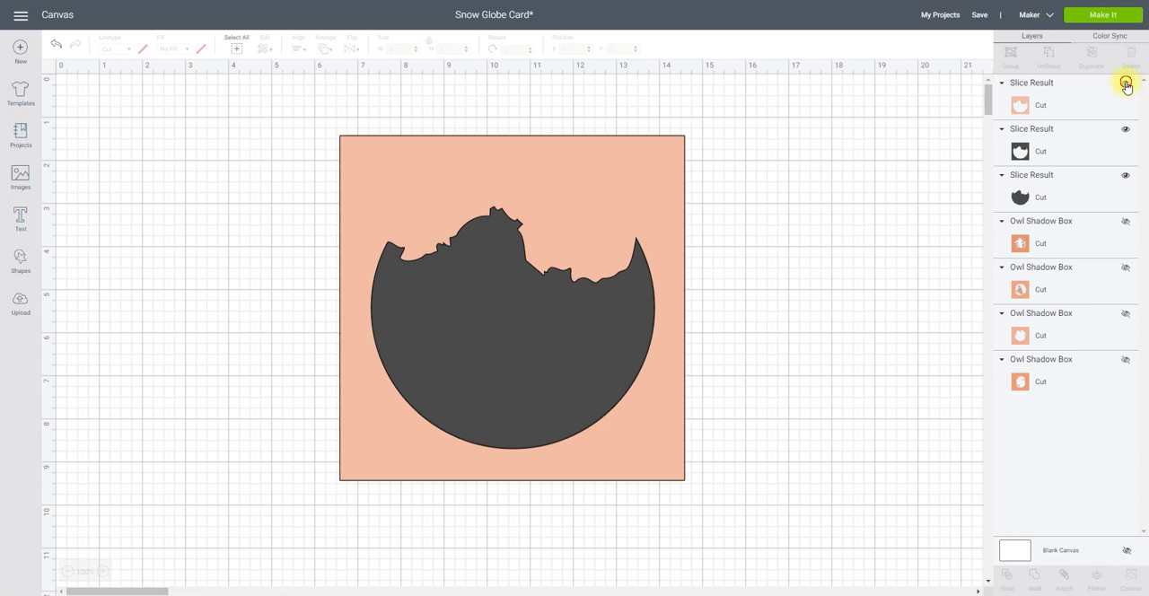
Hide the finished first layer and weld the square and moon cut-out into one solid square
left_click(1125, 85)
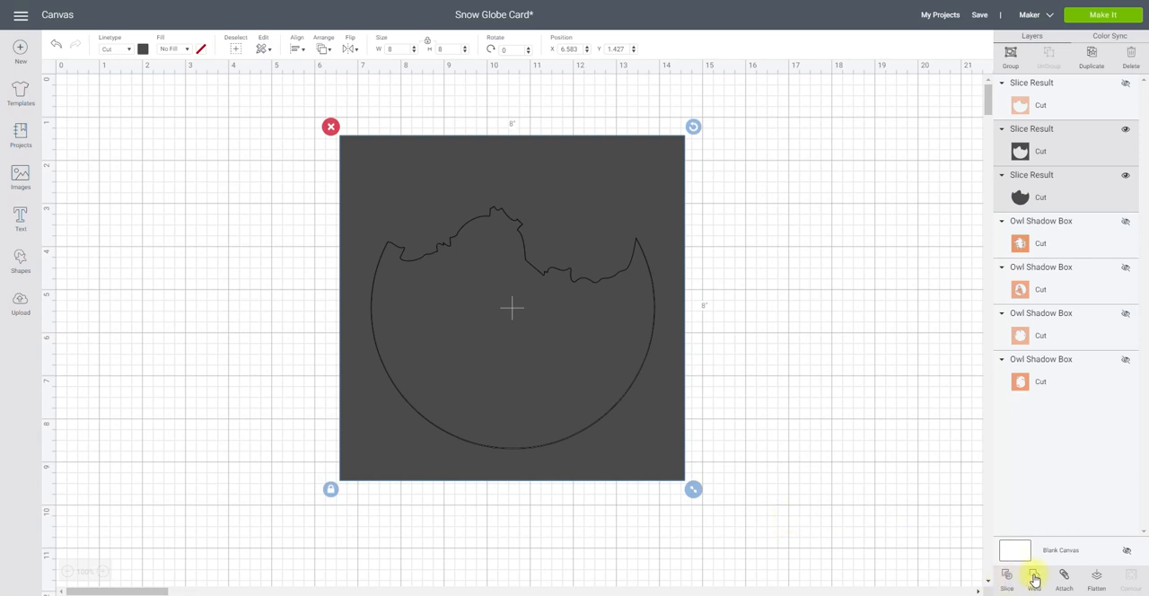
left_click(1038, 585)
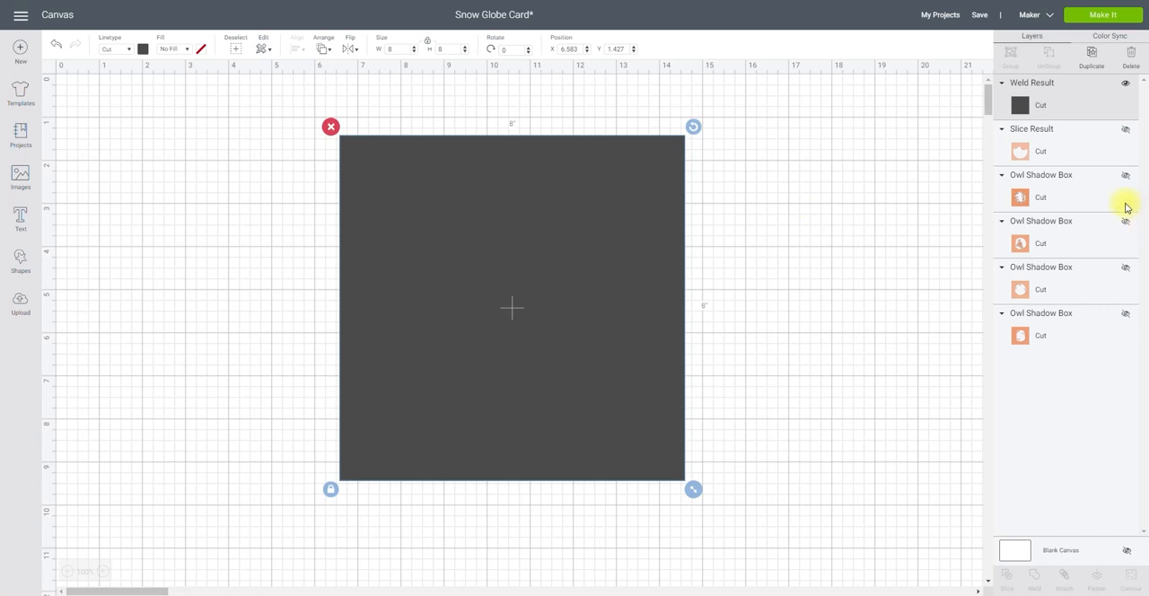
mouse_move(1062, 99)
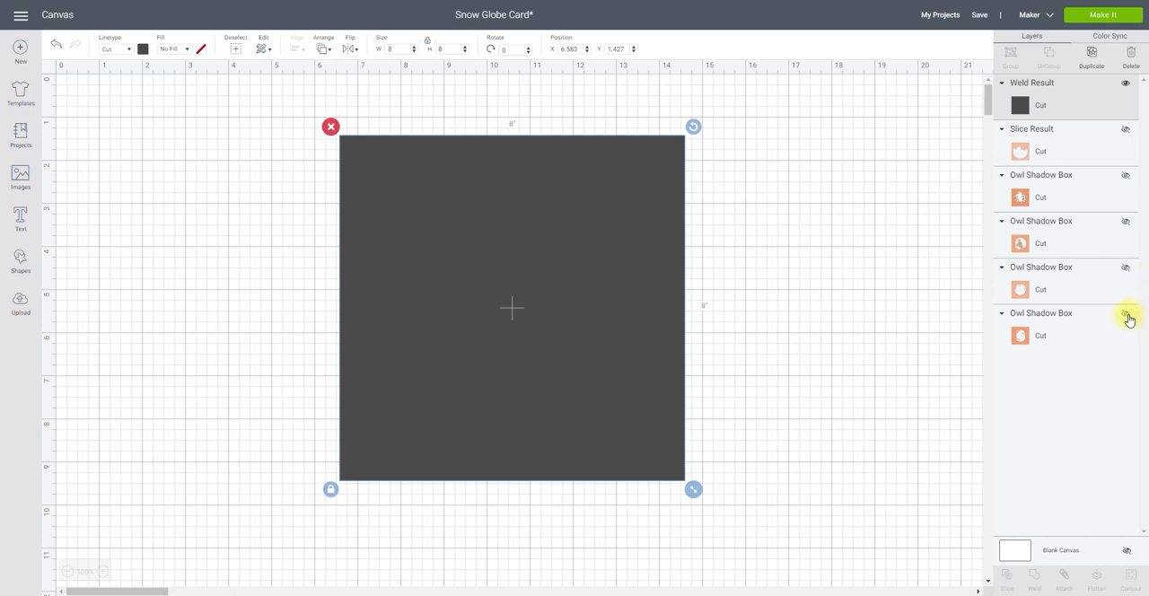
Show the second owl layer, slice it with the square, and select the outline scrap
left_click(1124, 314)
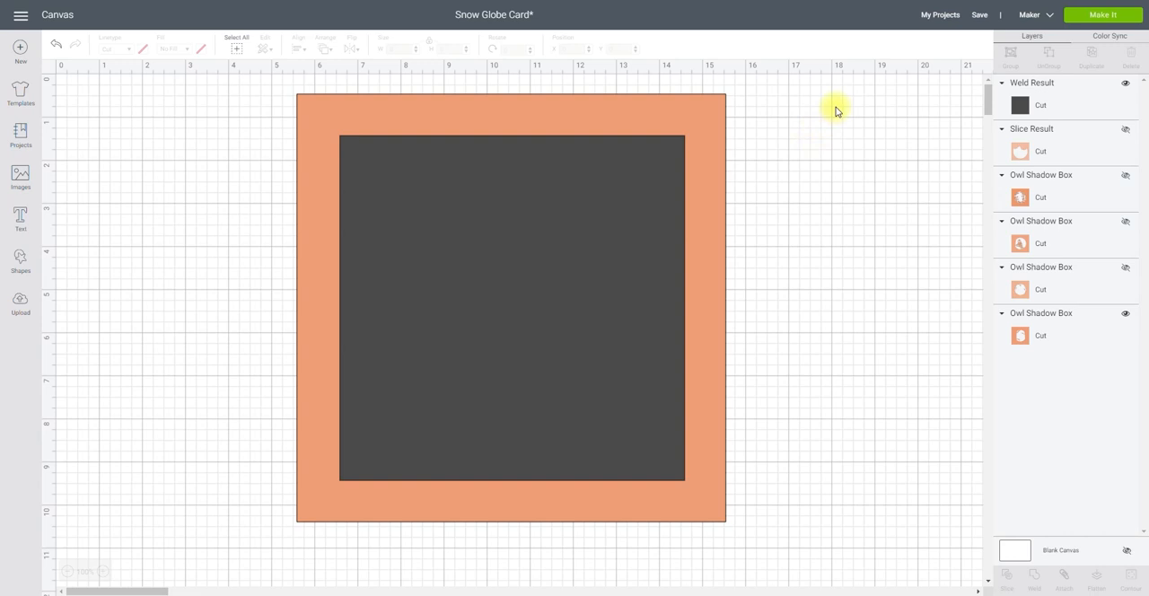
left_click(512, 310)
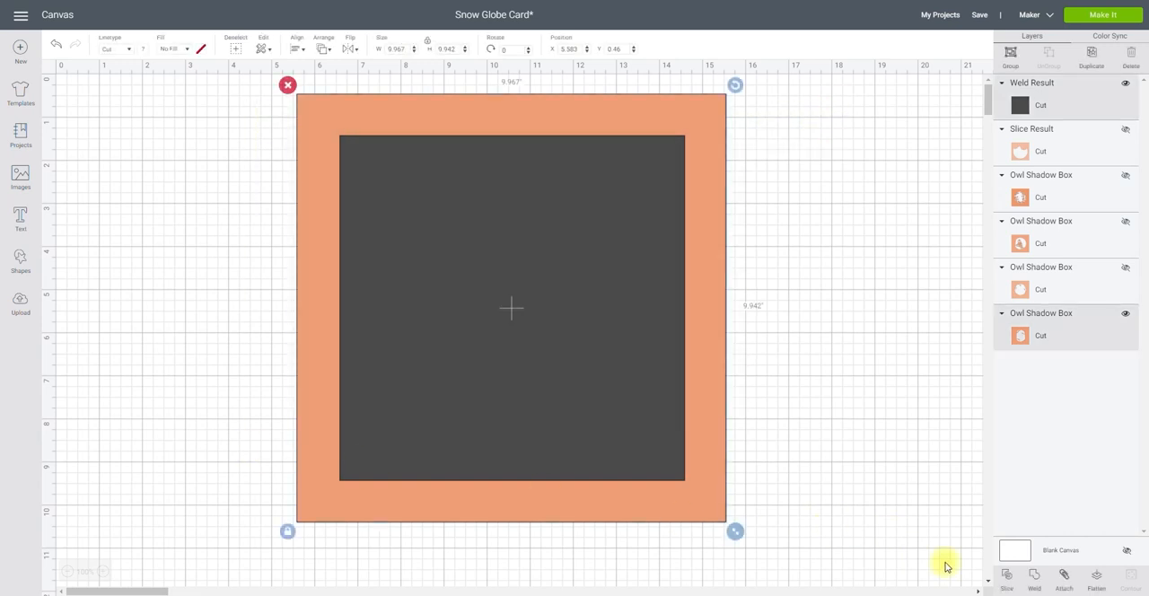
left_click(1006, 581)
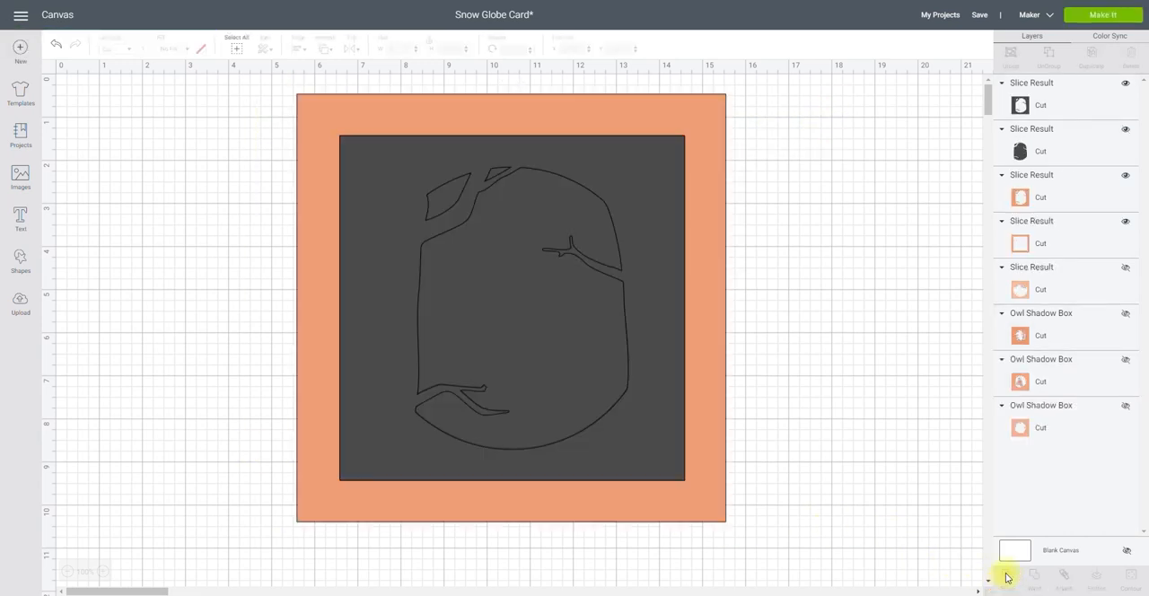
left_click(1034, 105)
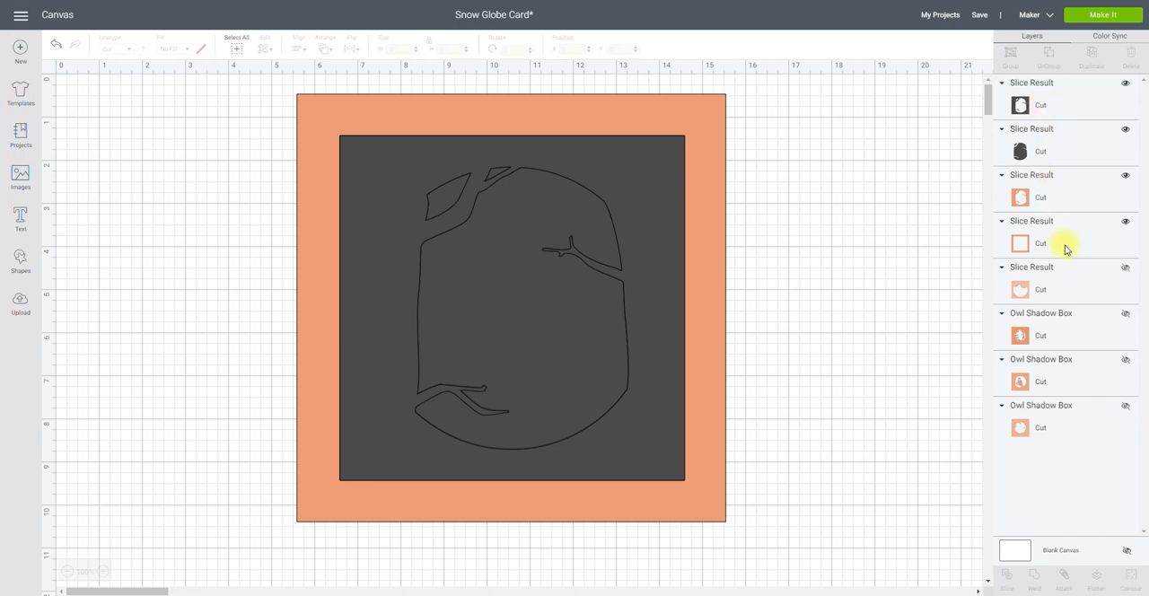
mouse_move(1060, 256)
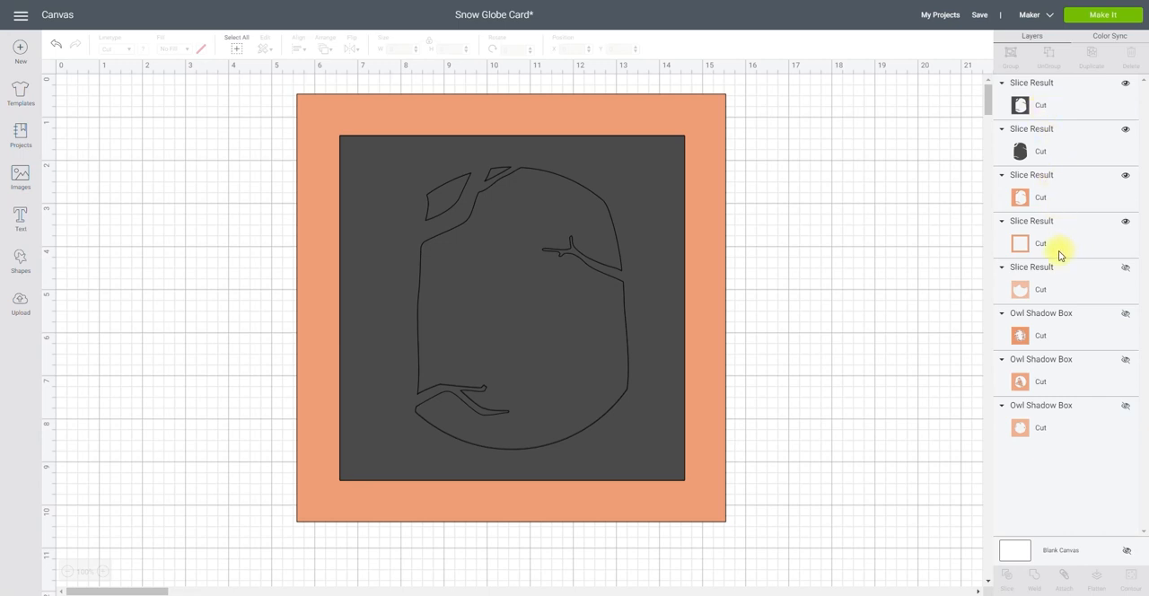
mouse_move(1078, 244)
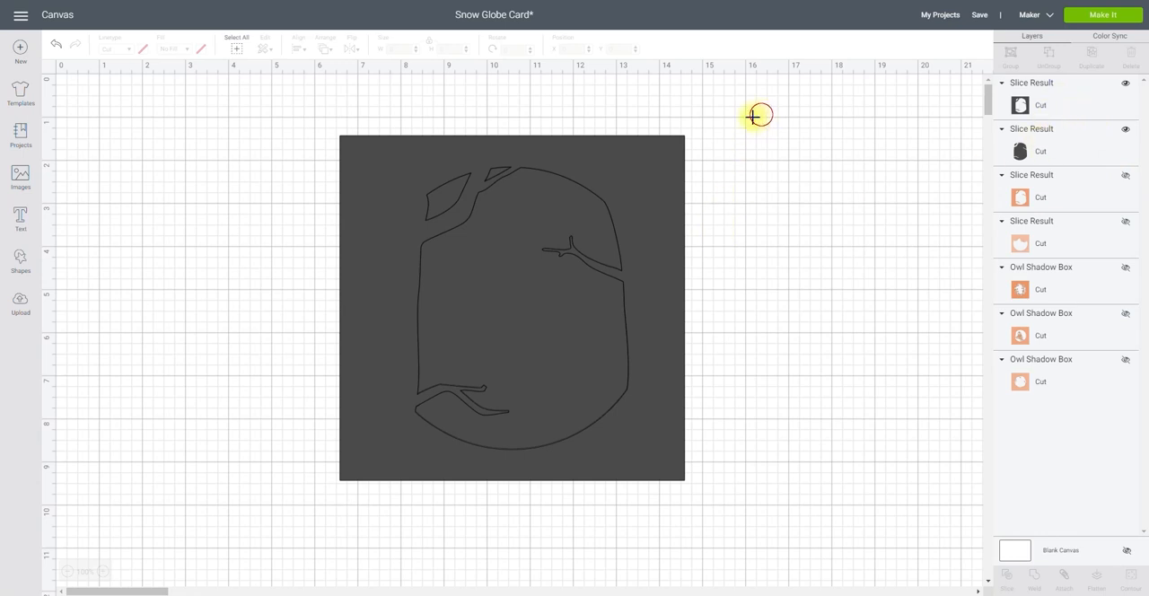
Weld the square and tree cut-out into a solid square, then reveal the next owl layer
left_click(512, 310)
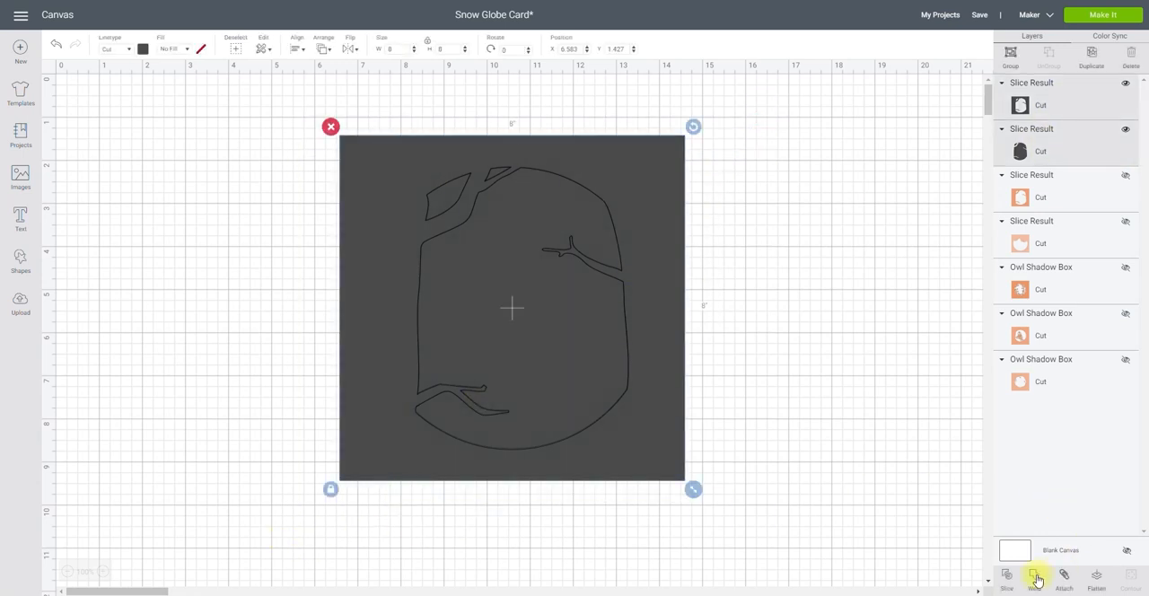
left_click(1040, 579)
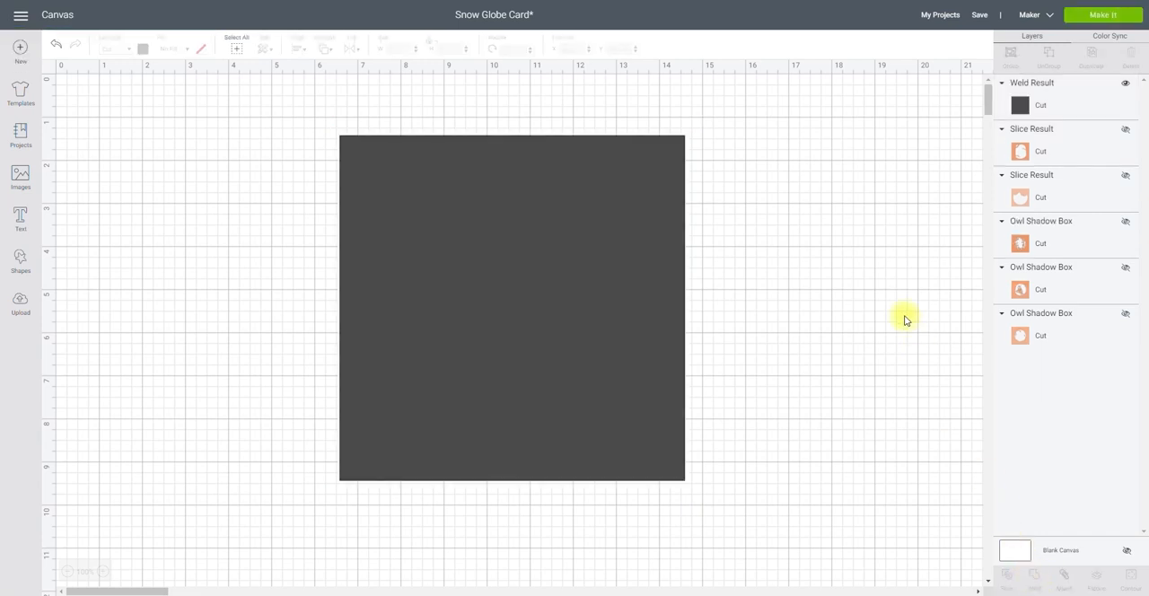
left_click(1020, 105)
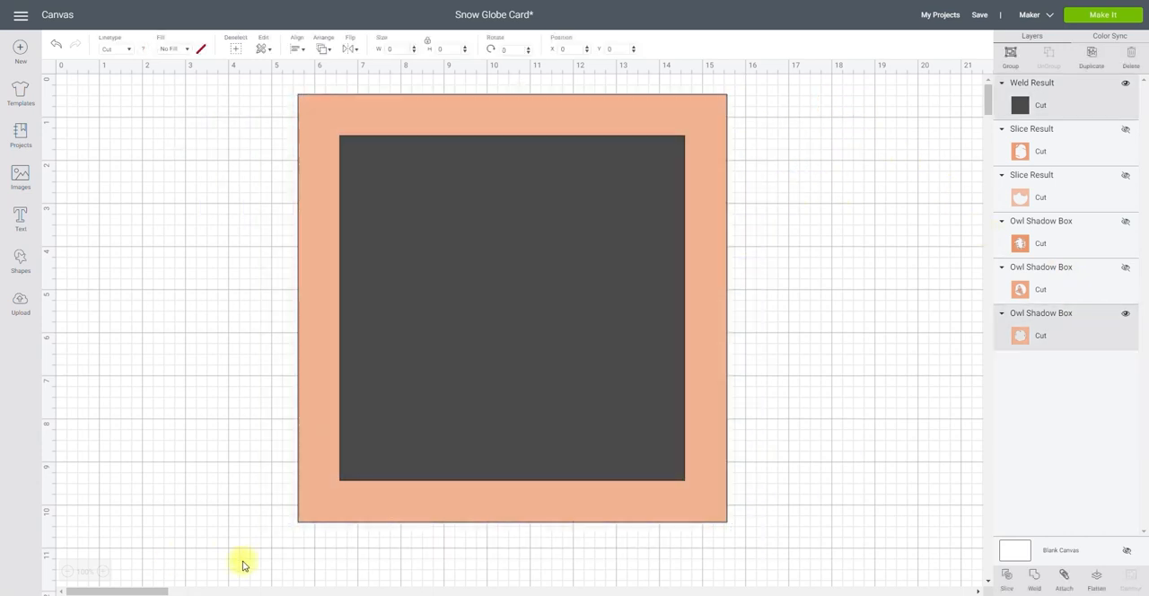
Slice the third owl layer with the square and weld the square and cut-out together
left_click(1008, 578)
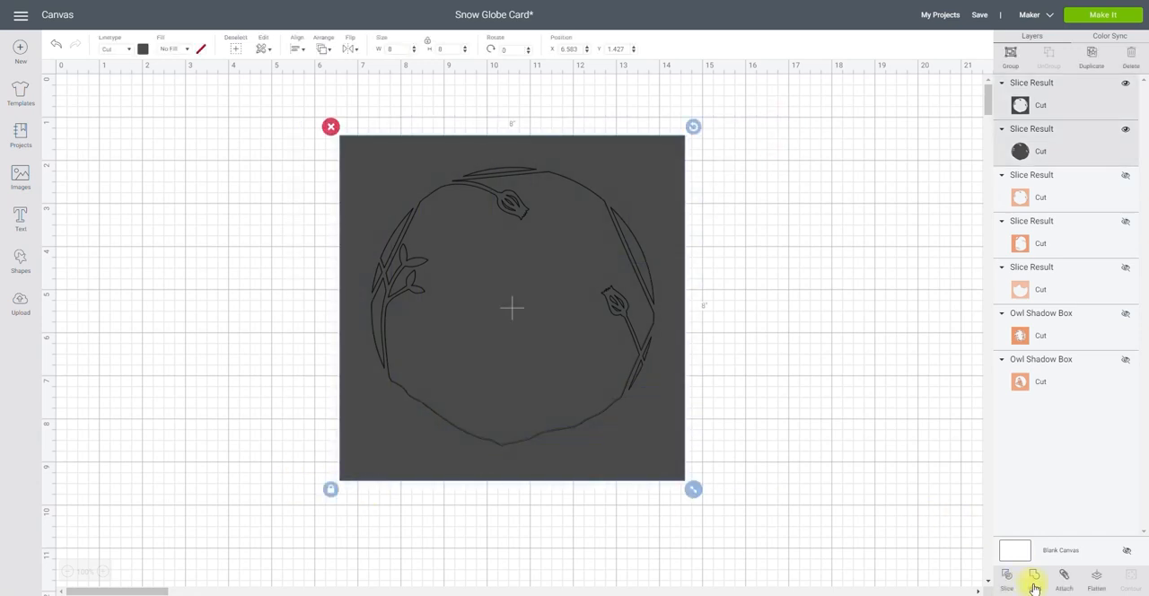
left_click(1031, 579)
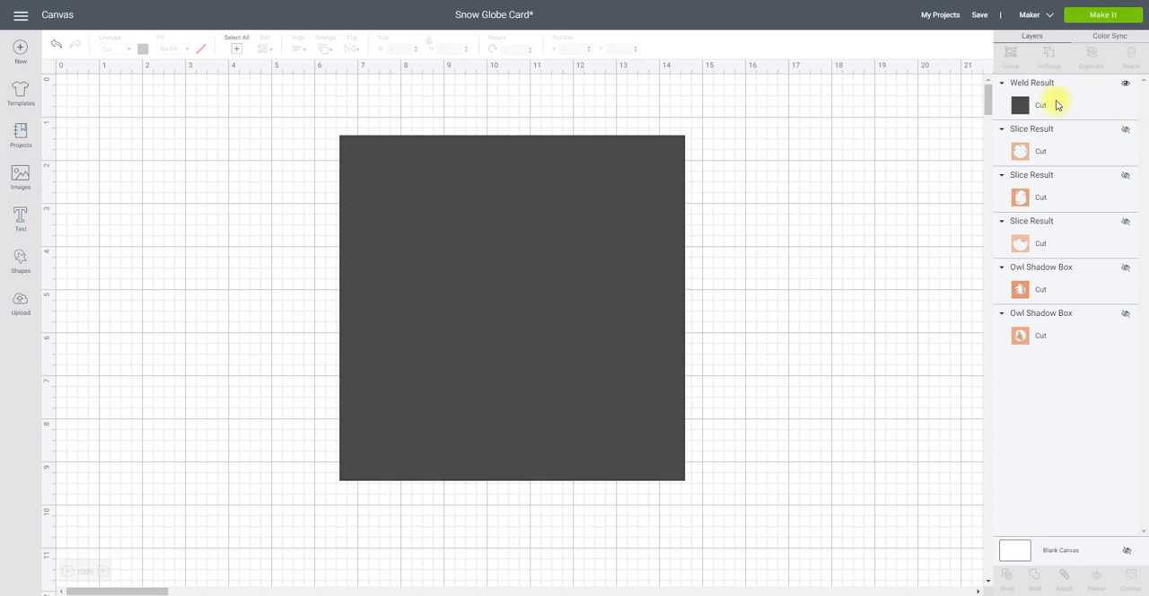
mouse_move(1063, 178)
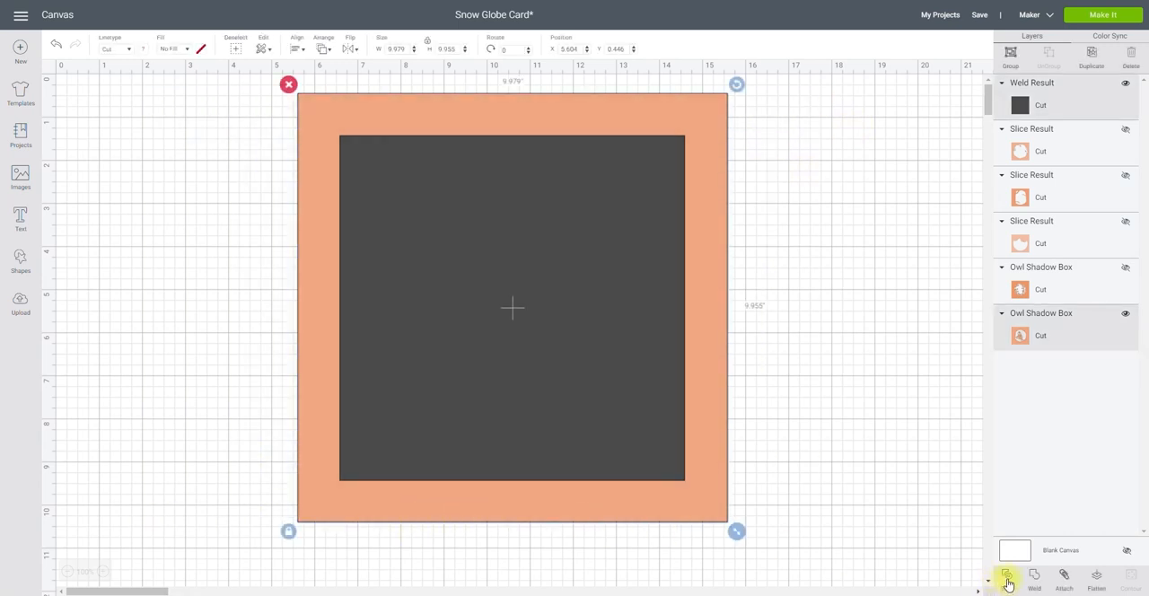
Slice the owl-on-branch layer, pick the outline scrap, and weld the square with the owl cut-out
left_click(1008, 579)
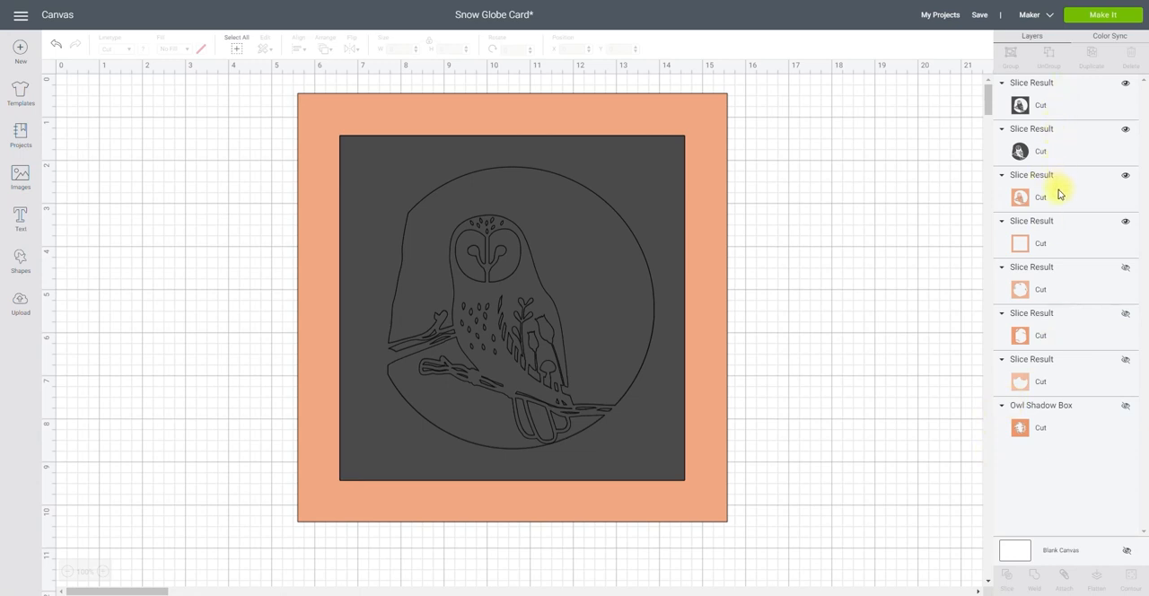
mouse_move(1088, 241)
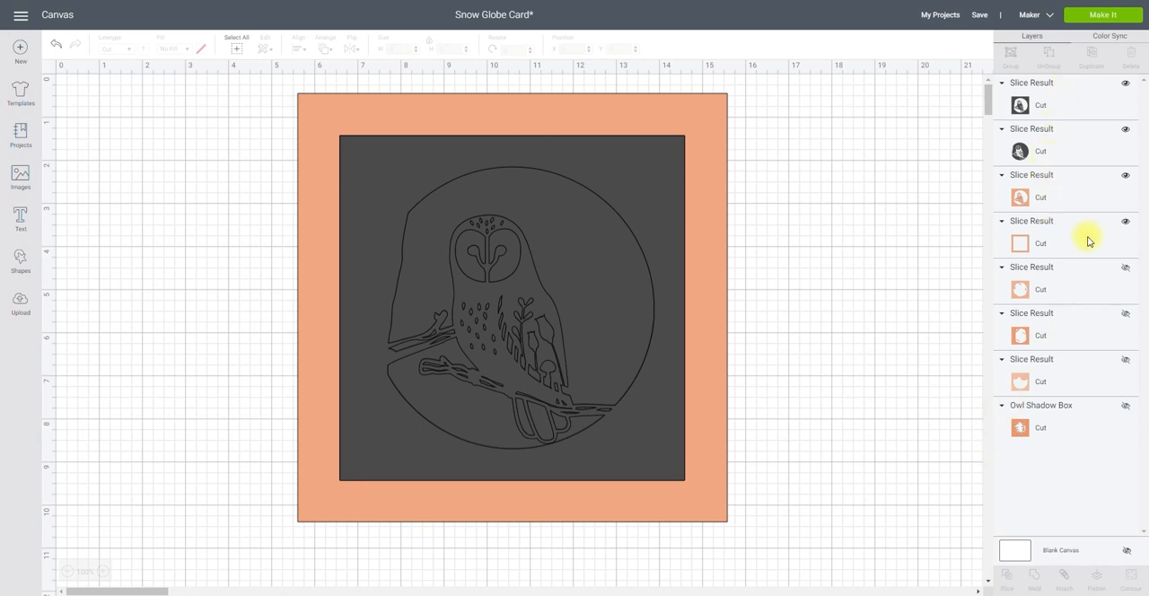
left_click(1031, 221)
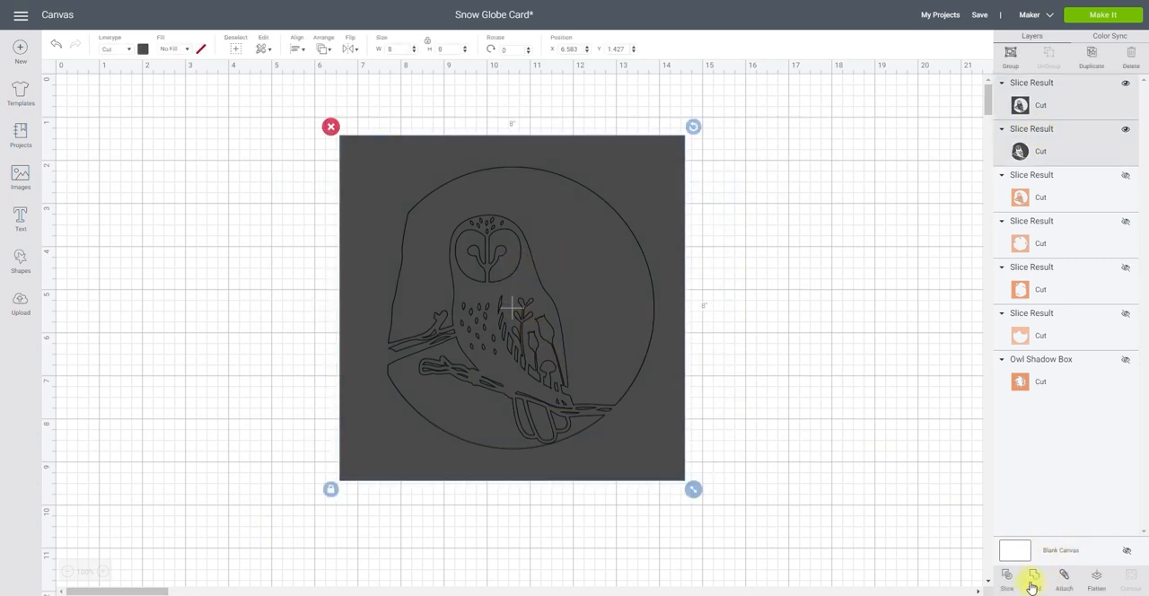
left_click(1028, 583)
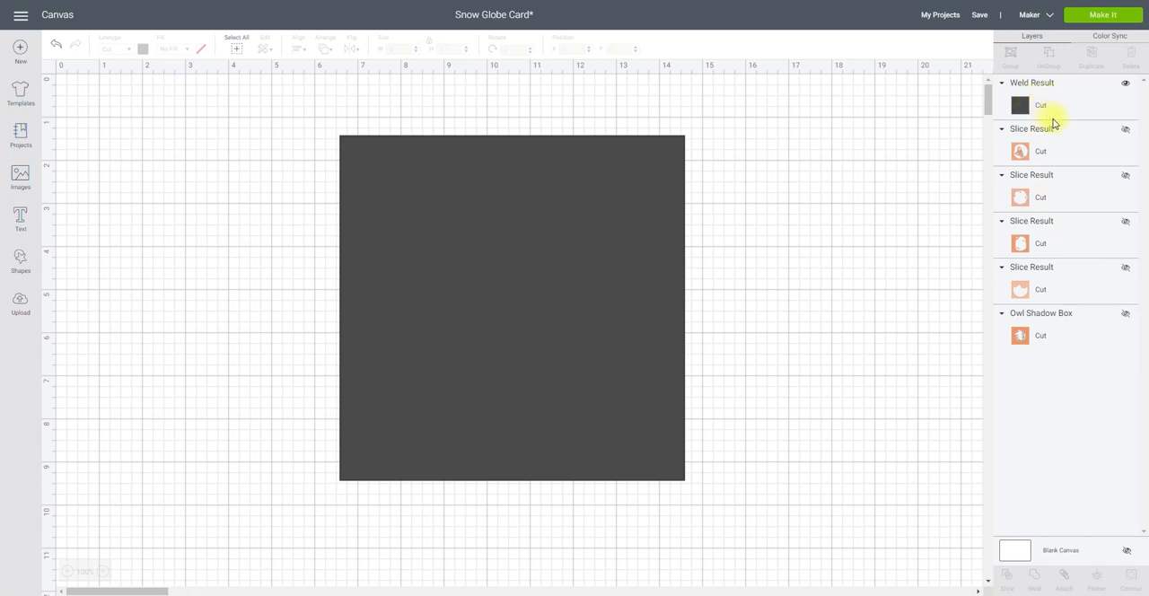
mouse_move(1079, 264)
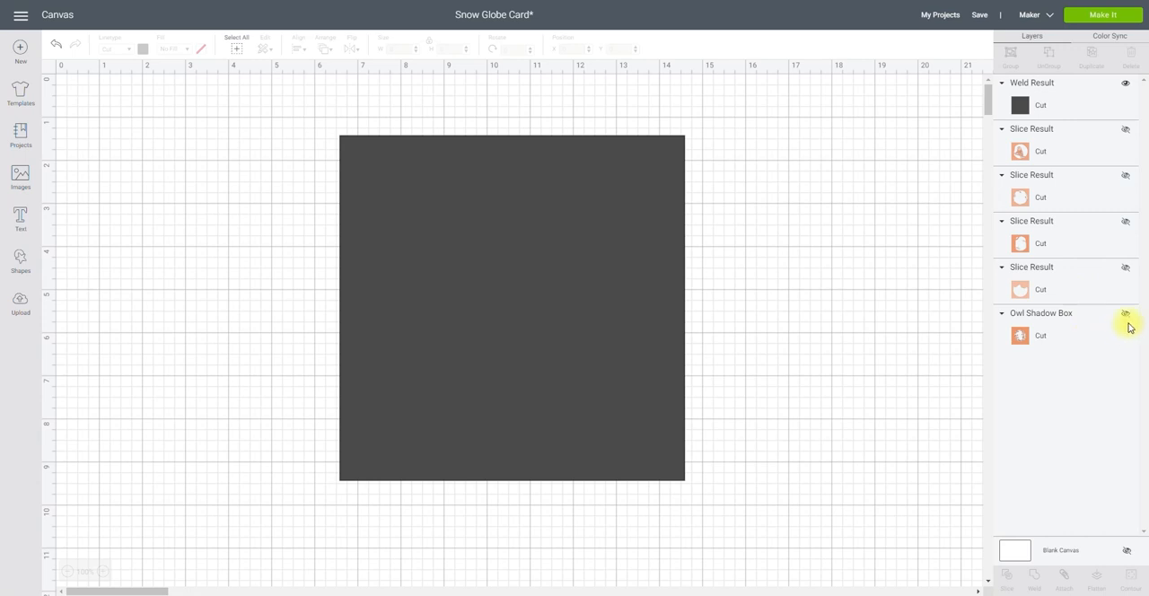
mouse_move(1127, 318)
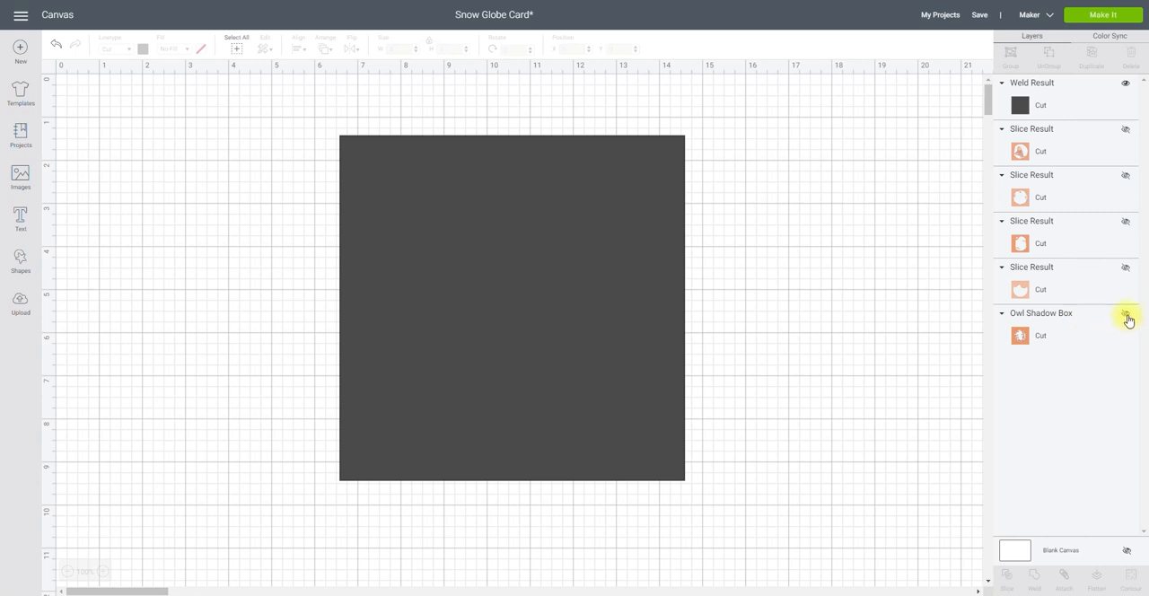
Show the leafy wreath layer, slice it with the square, and weld the remaining pieces
left_click(1126, 313)
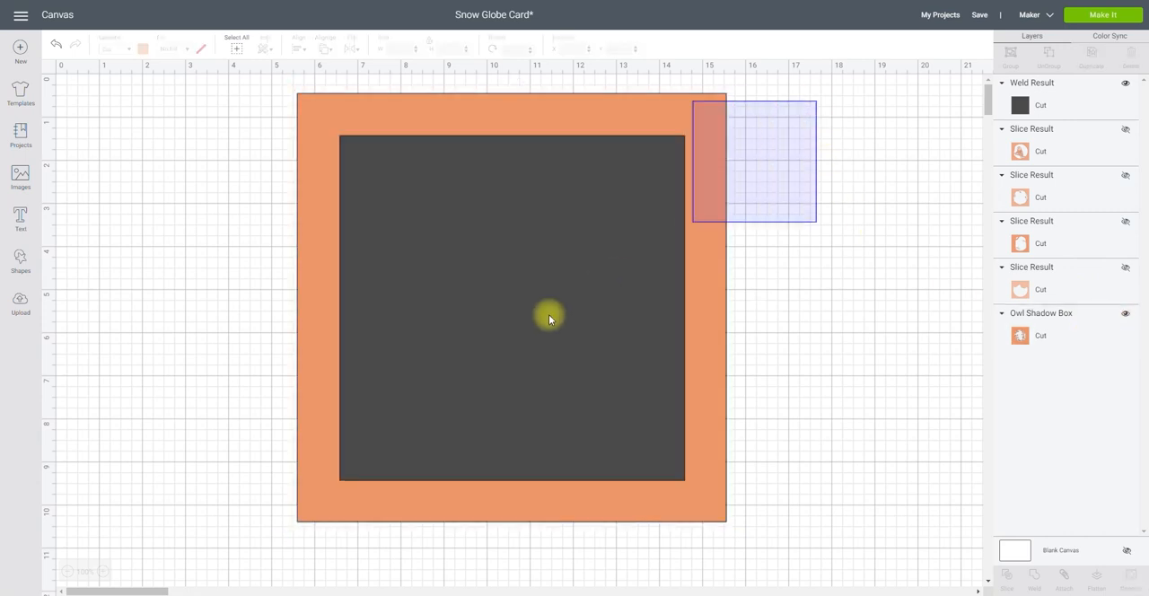
left_click(1007, 590)
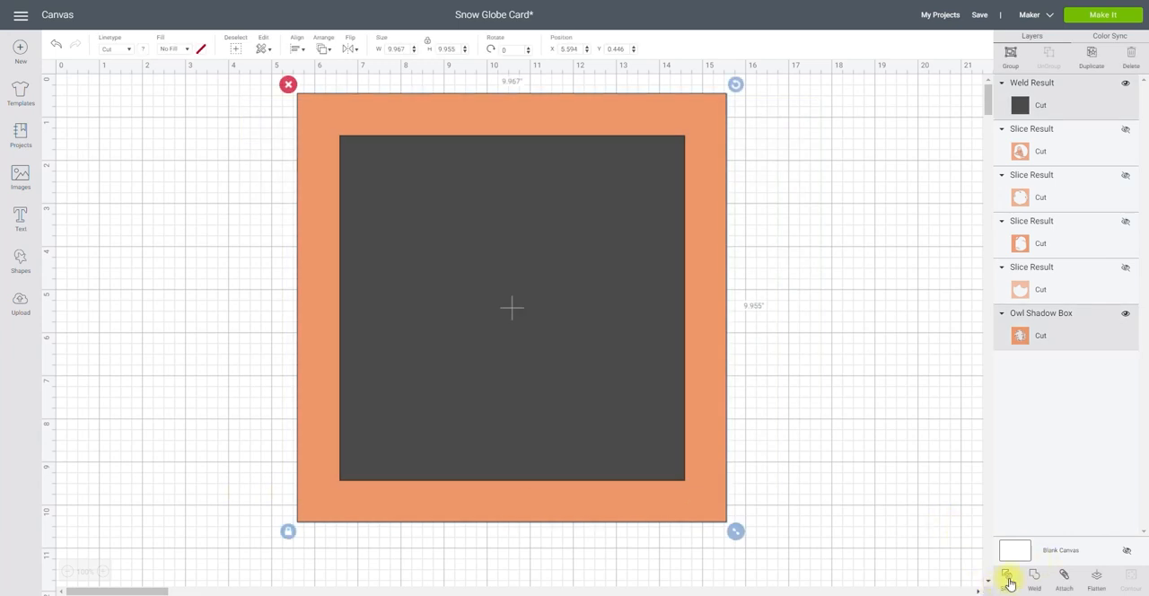
left_click(1008, 580)
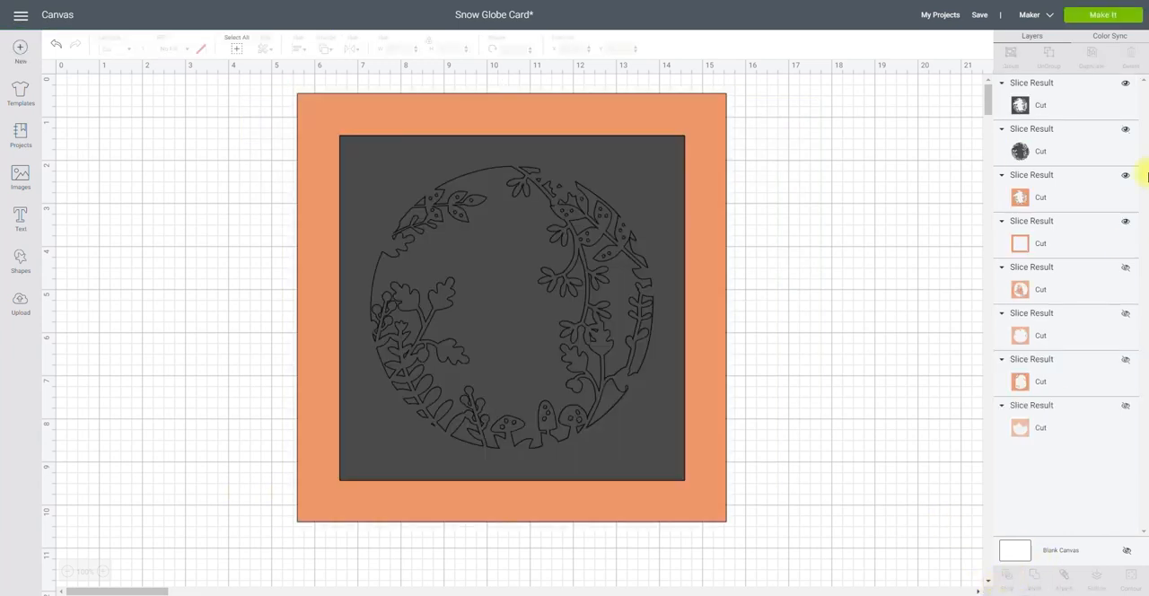
left_click(1040, 243)
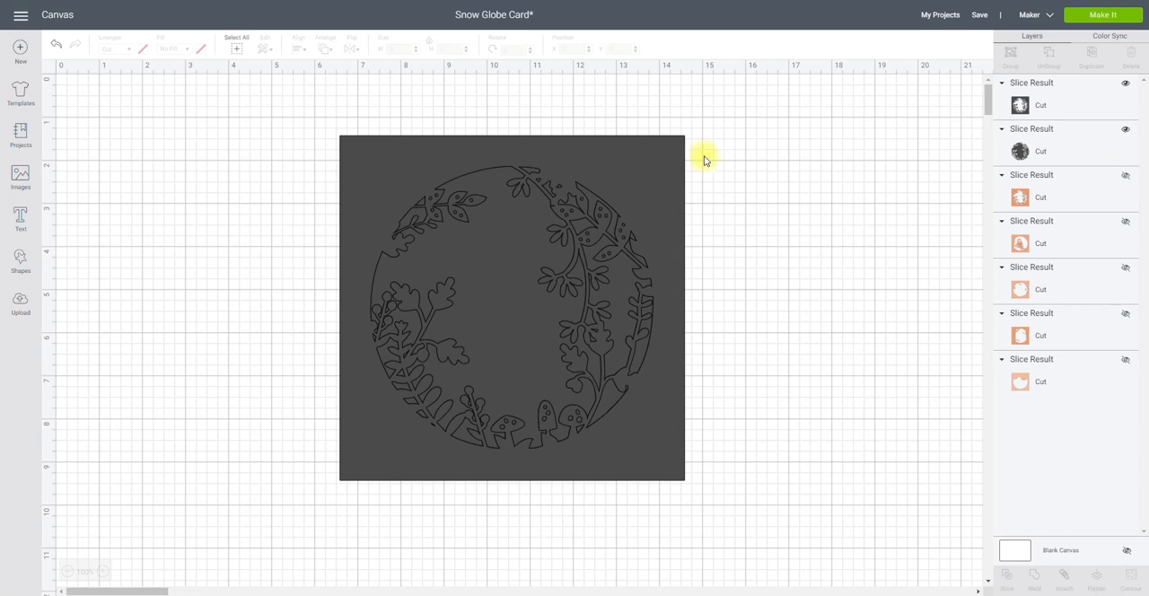
left_click(509, 311)
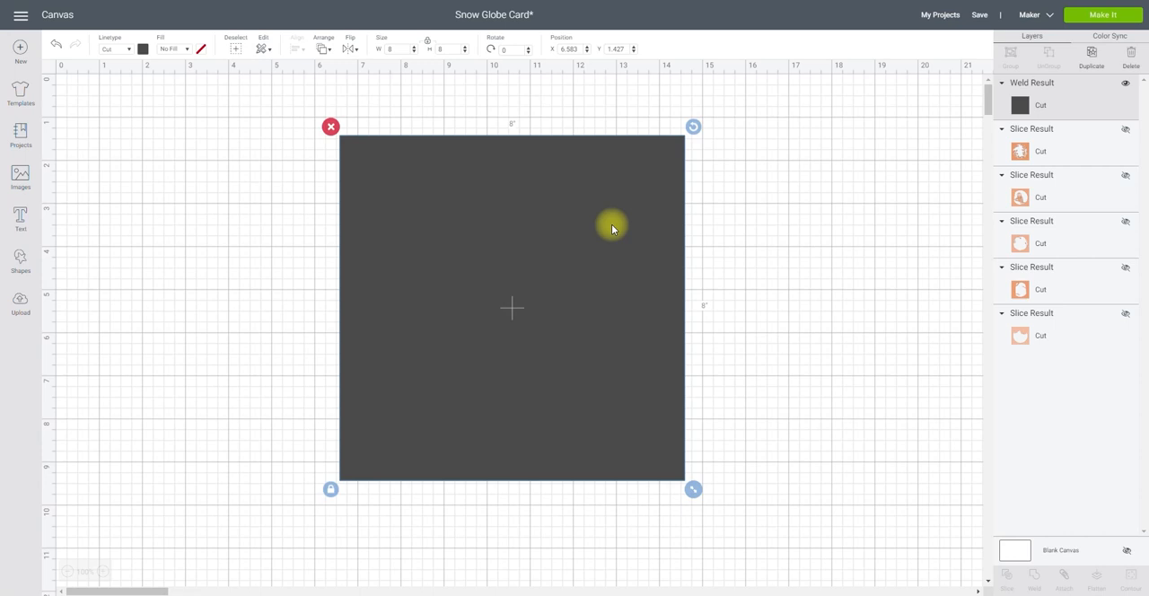
Make the welded square the white back layer and show the top owl layer again
left_click(139, 49)
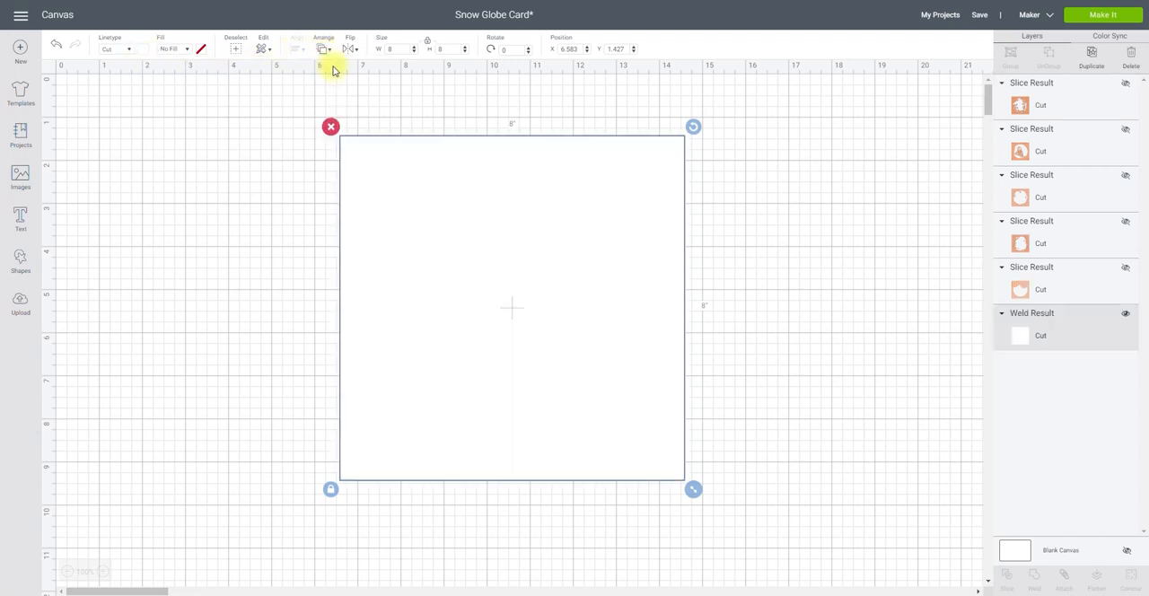
mouse_move(1140, 289)
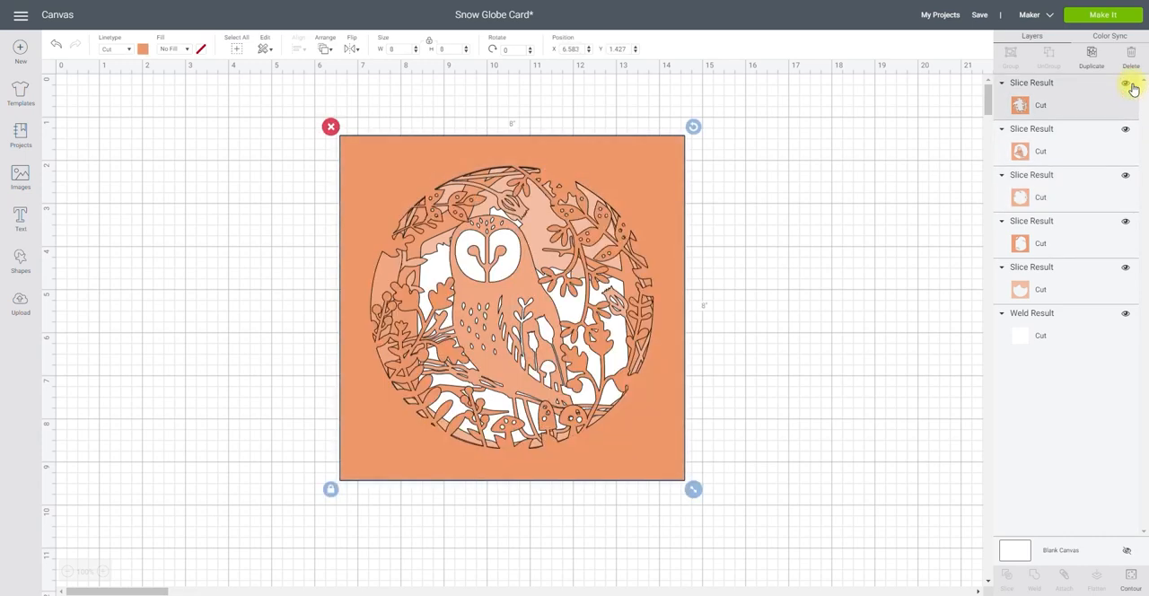
left_click(1124, 83)
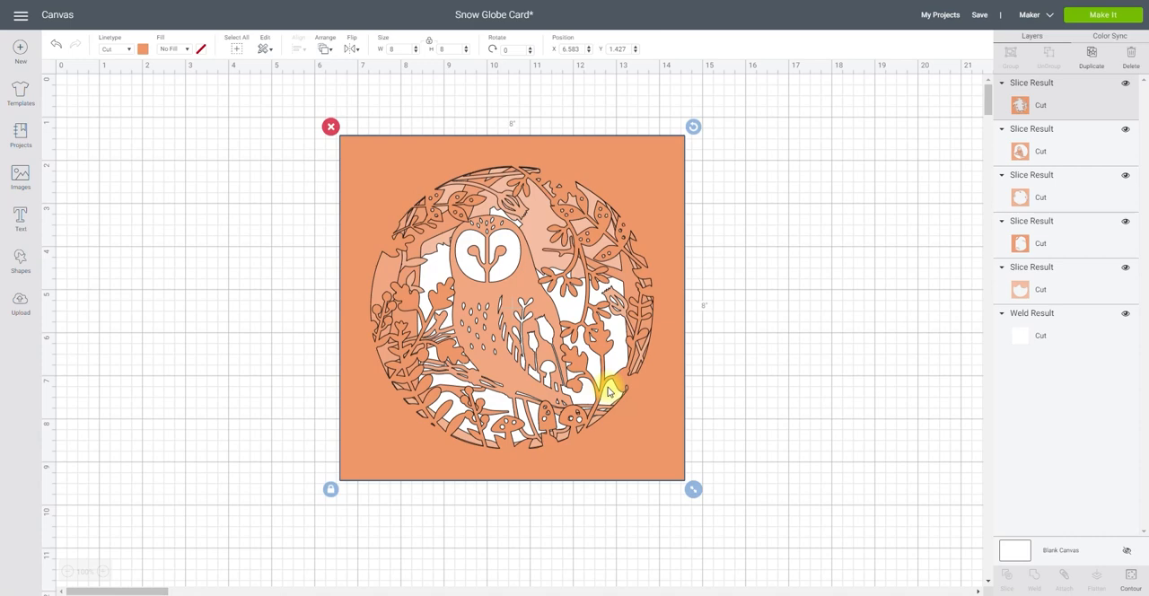